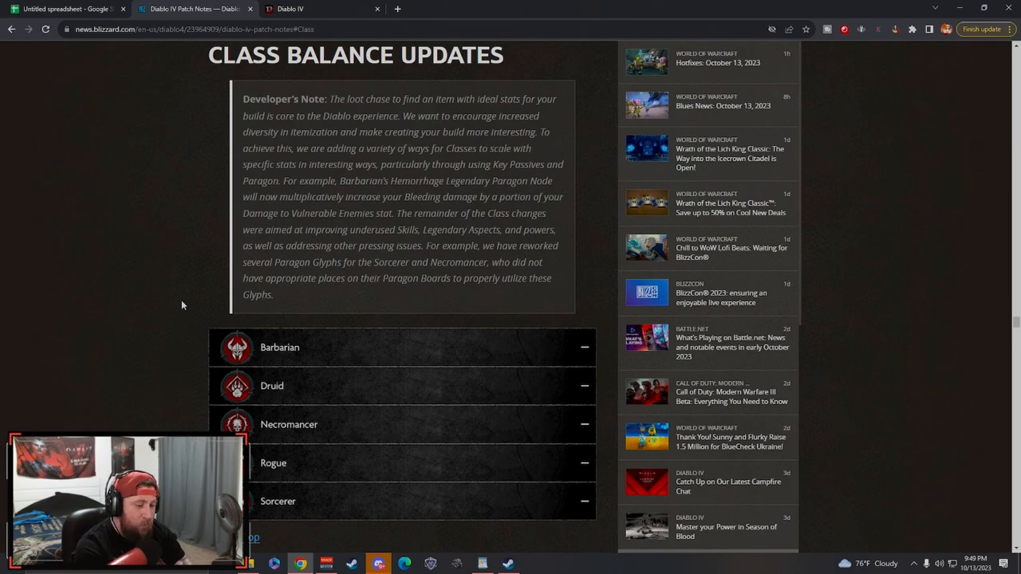
# - Scroll down to the Class Balance Updates listing Barbarian through Sorcerer
pyautogui.scroll(-3)
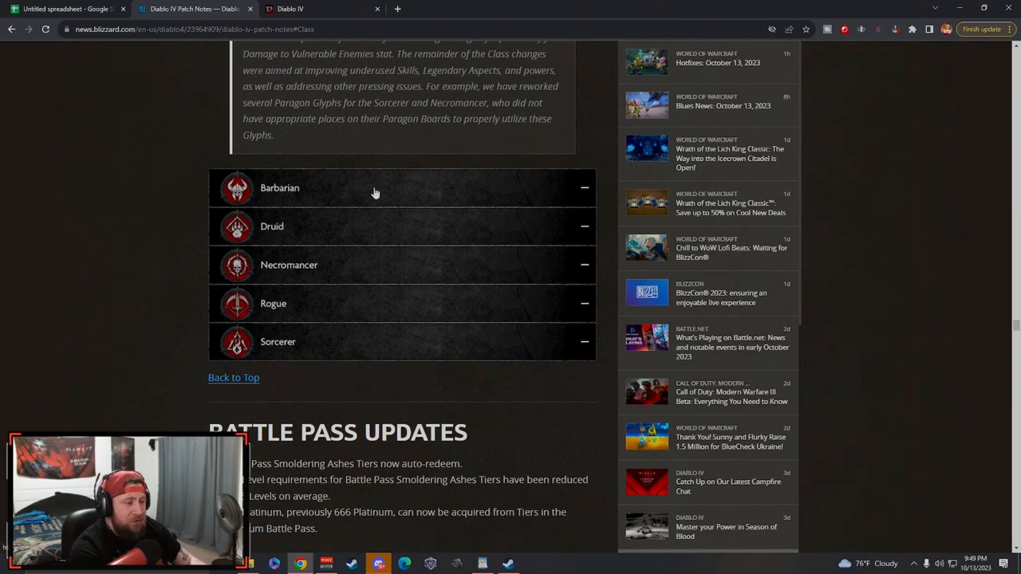
pyautogui.moveTo(239, 319)
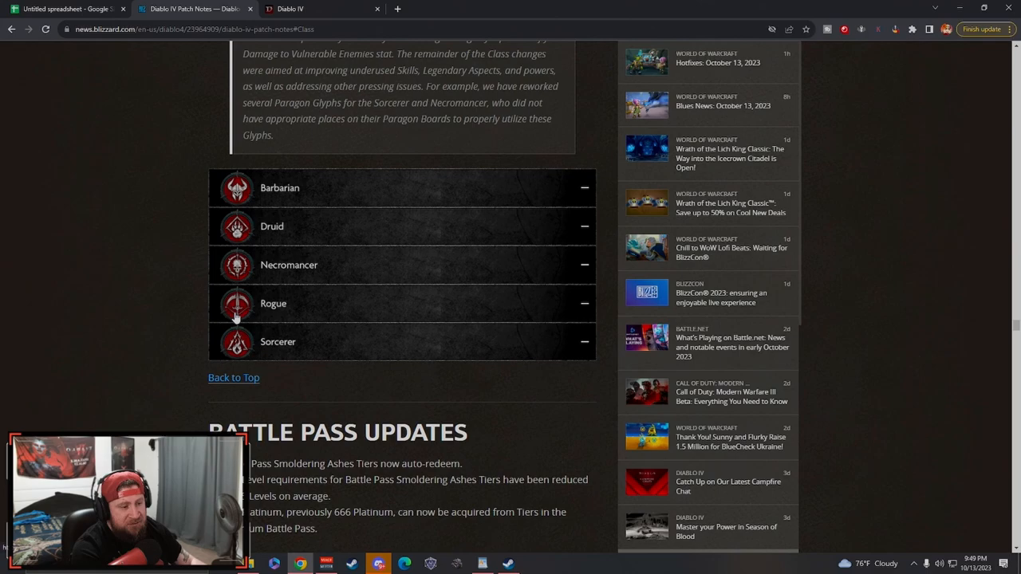
pyautogui.moveTo(134, 345)
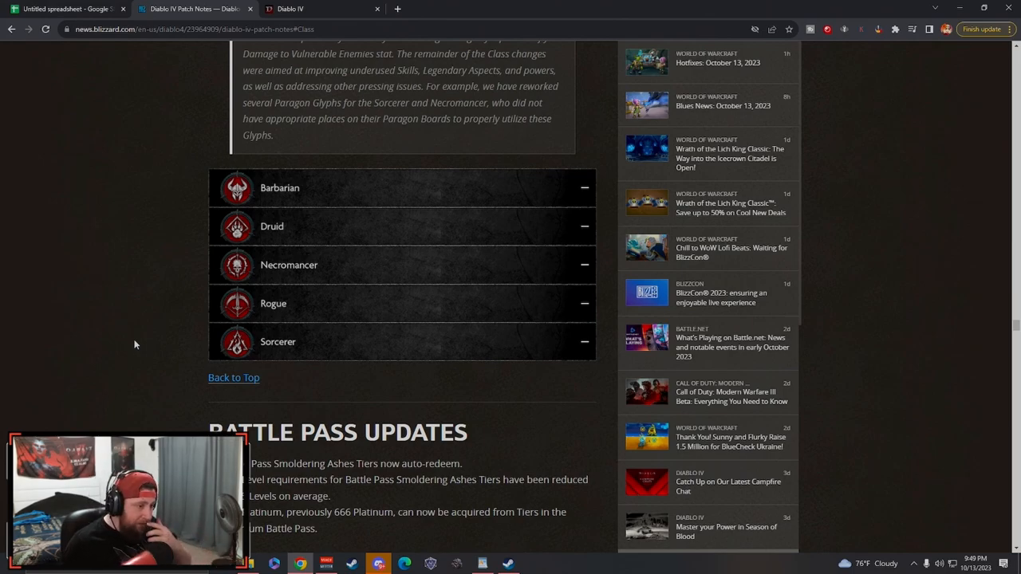
pyautogui.moveTo(125, 323)
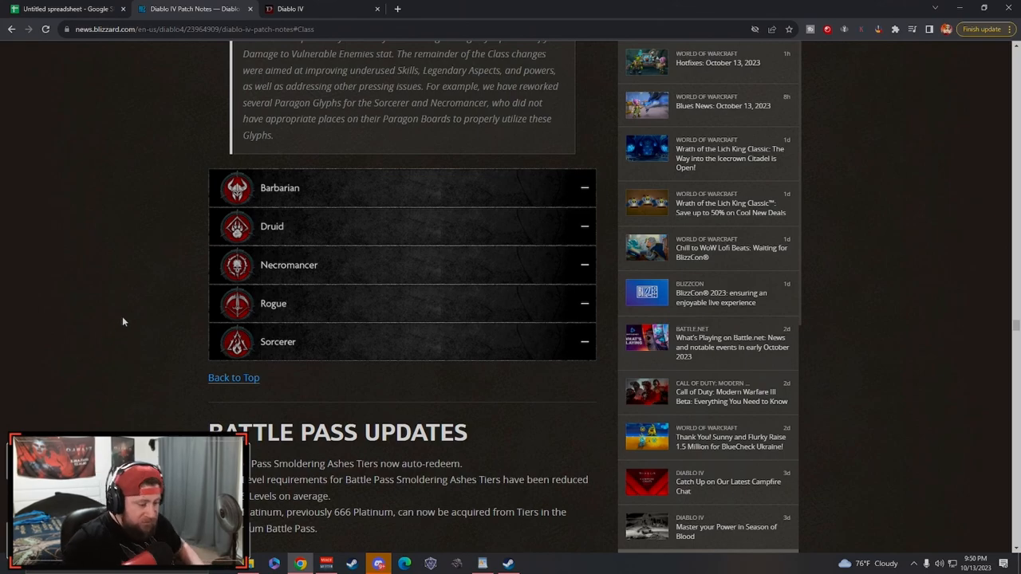
pyautogui.moveTo(341, 210)
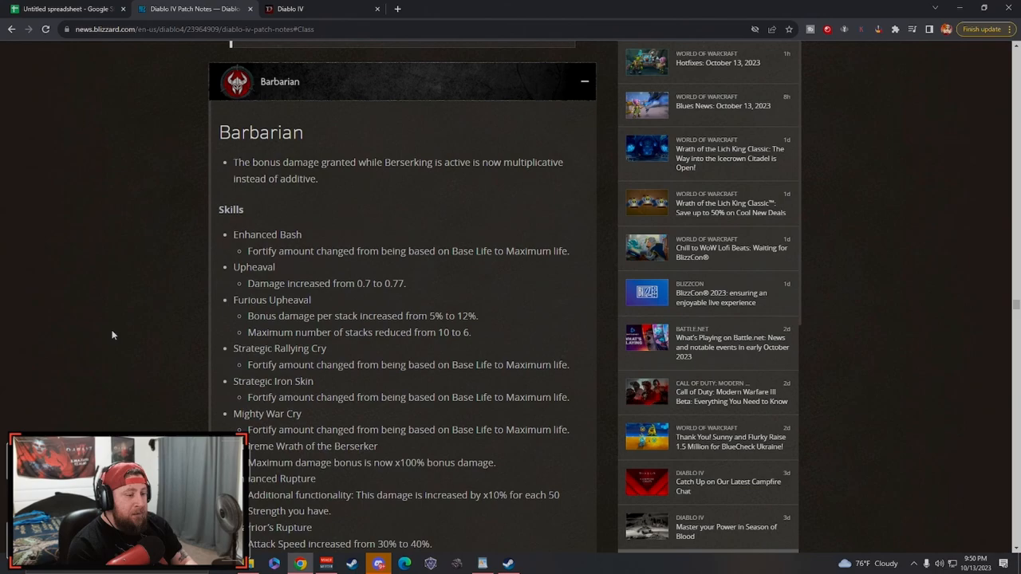
pyautogui.moveTo(96, 333)
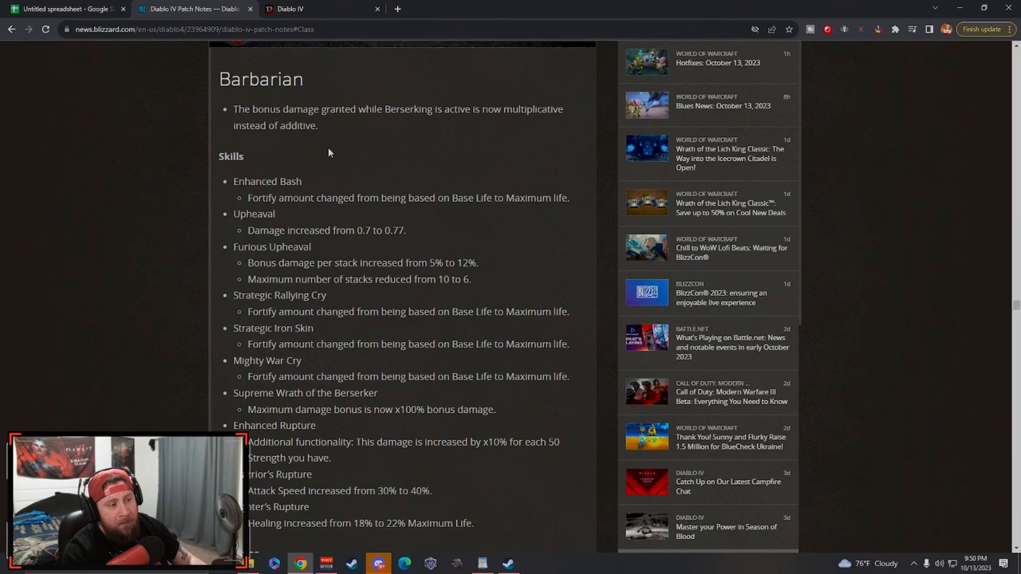
pyautogui.moveTo(316, 130)
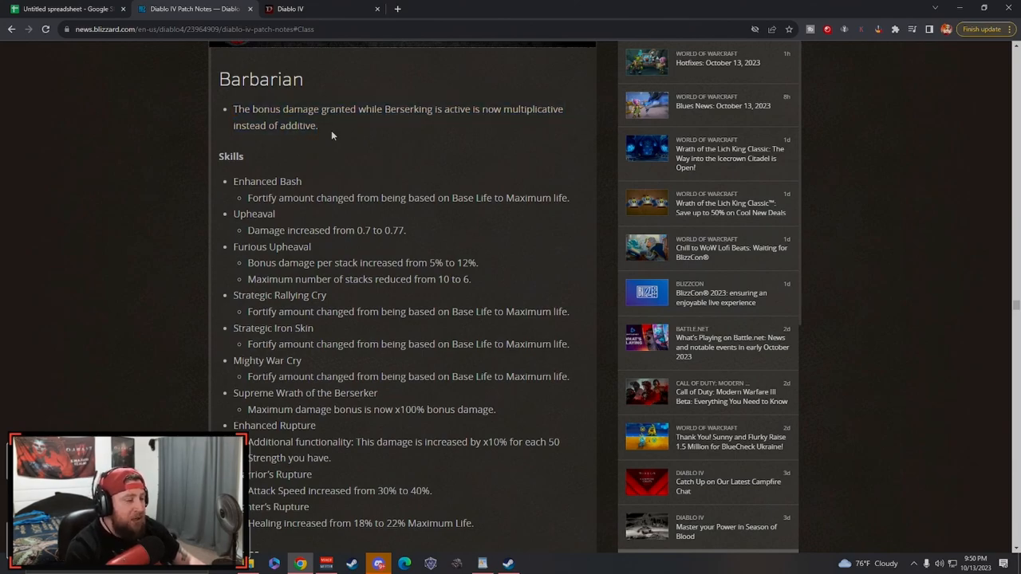
# - Highlight and clear the first Barbarian Berserking bullet, then move down the skill list
pyautogui.moveTo(233, 108); pyautogui.dragTo(317, 124)
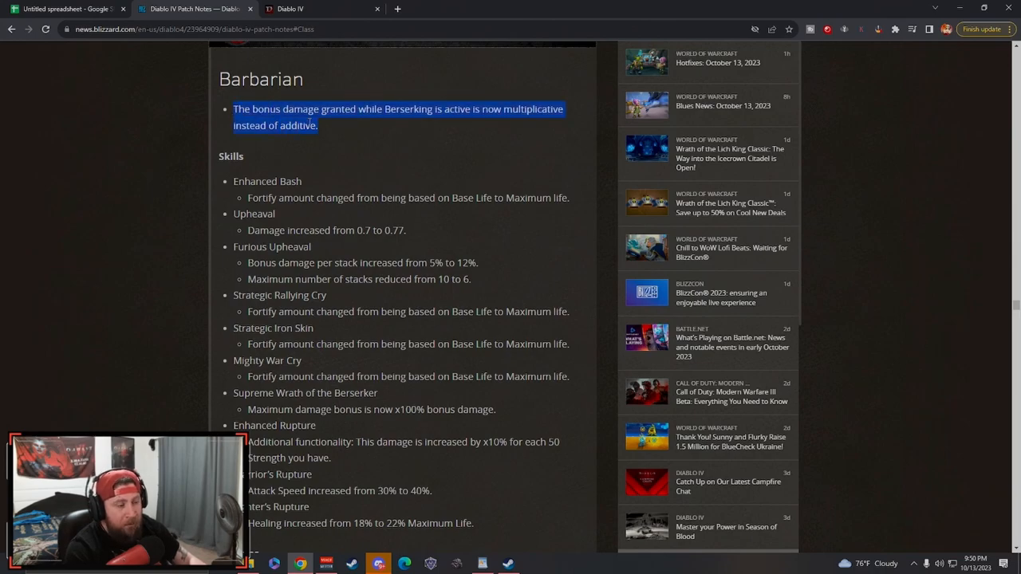
pyautogui.click(325, 132)
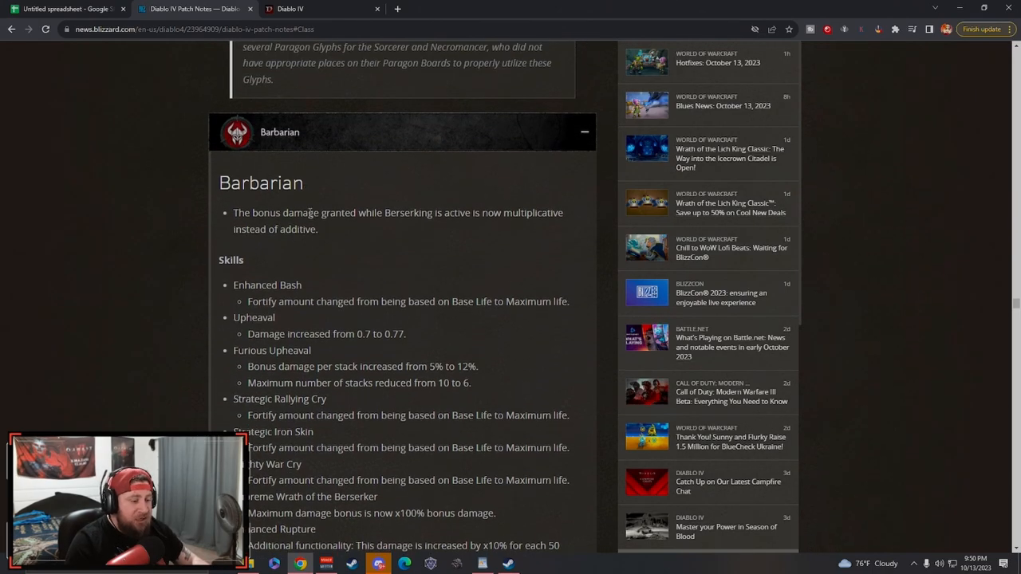
pyautogui.scroll(-3)
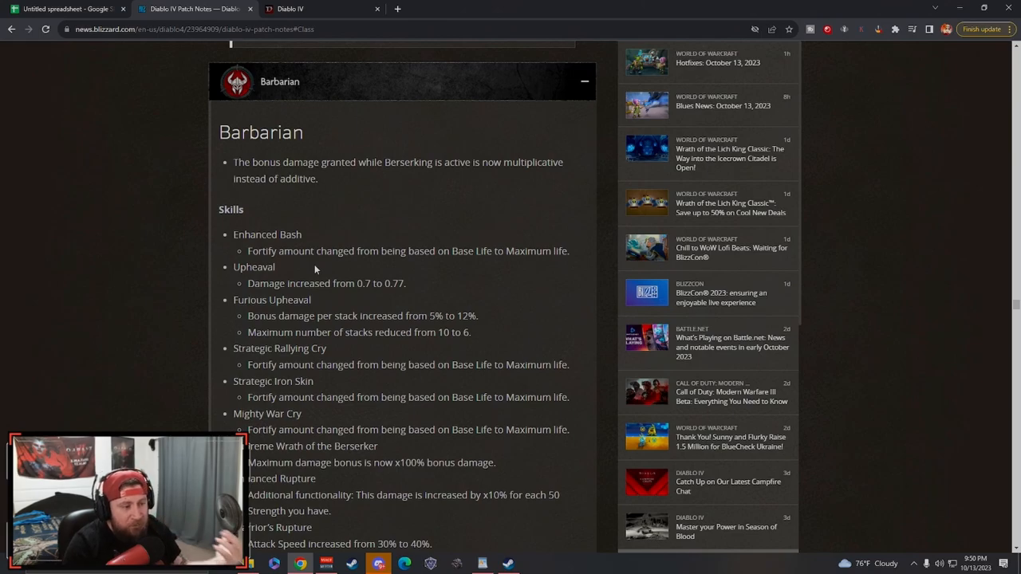
# - Highlight and clear the words 'bonus damage' and 'Berserking' in the skill adjustments
pyautogui.moveTo(246, 163); pyautogui.dragTo(313, 163)
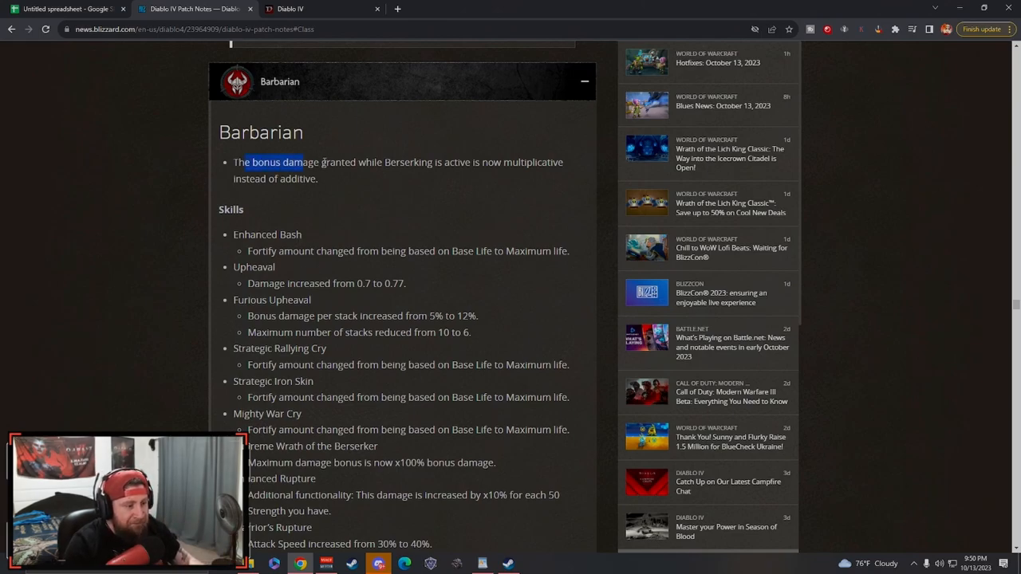
pyautogui.moveTo(249, 163); pyautogui.dragTo(310, 162)
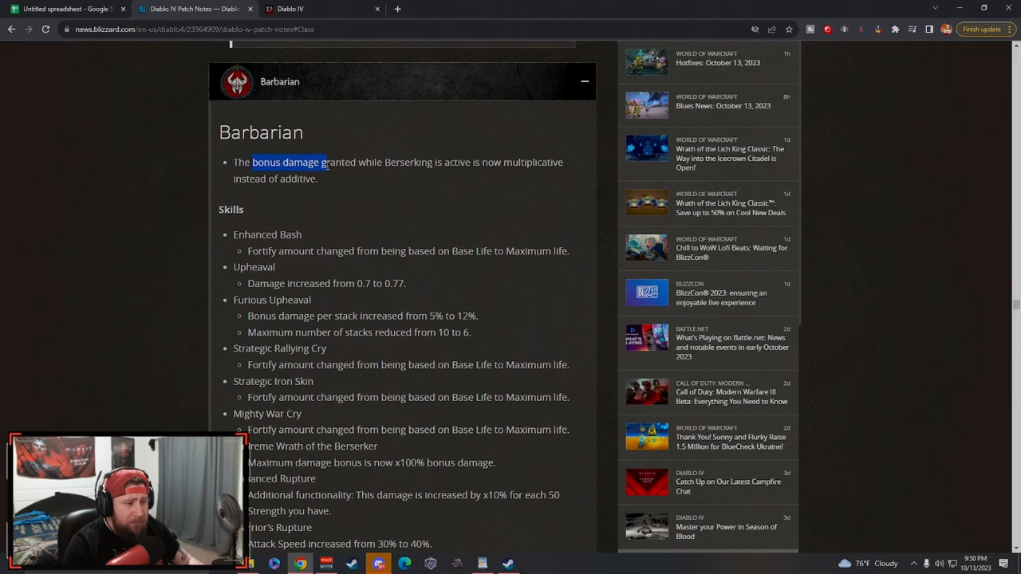
pyautogui.click(448, 188)
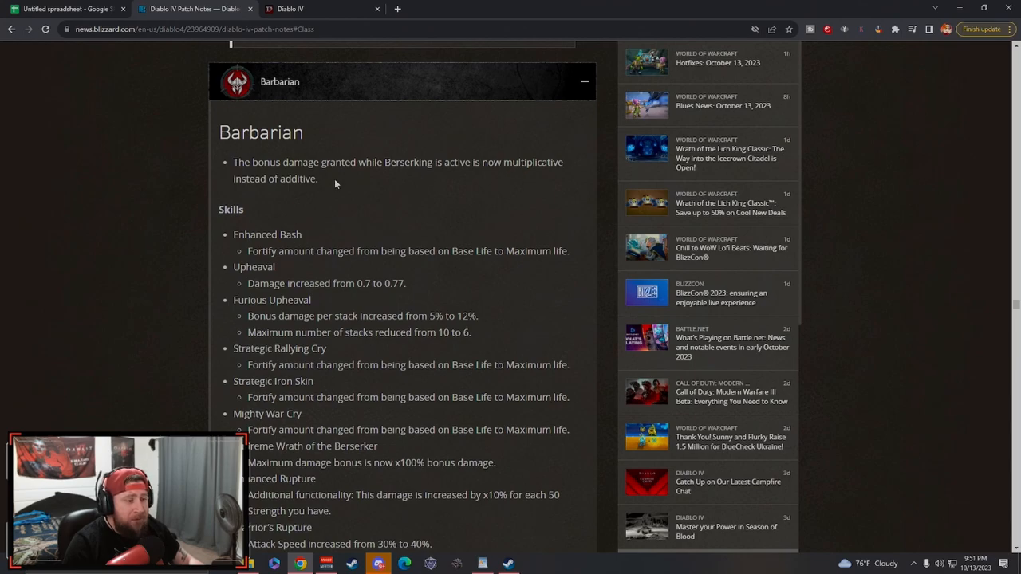
pyautogui.moveTo(361, 188)
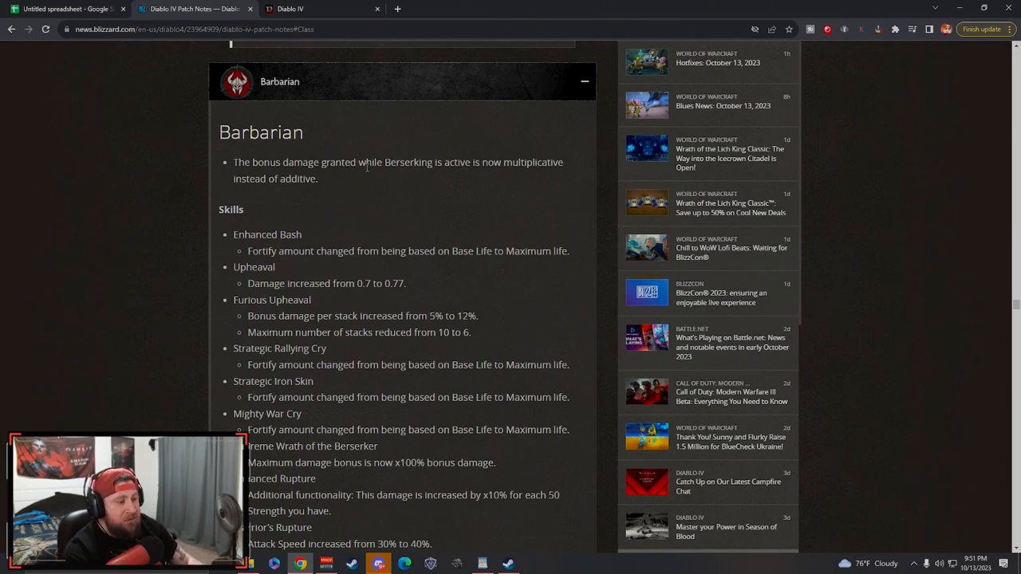
pyautogui.moveTo(346, 188)
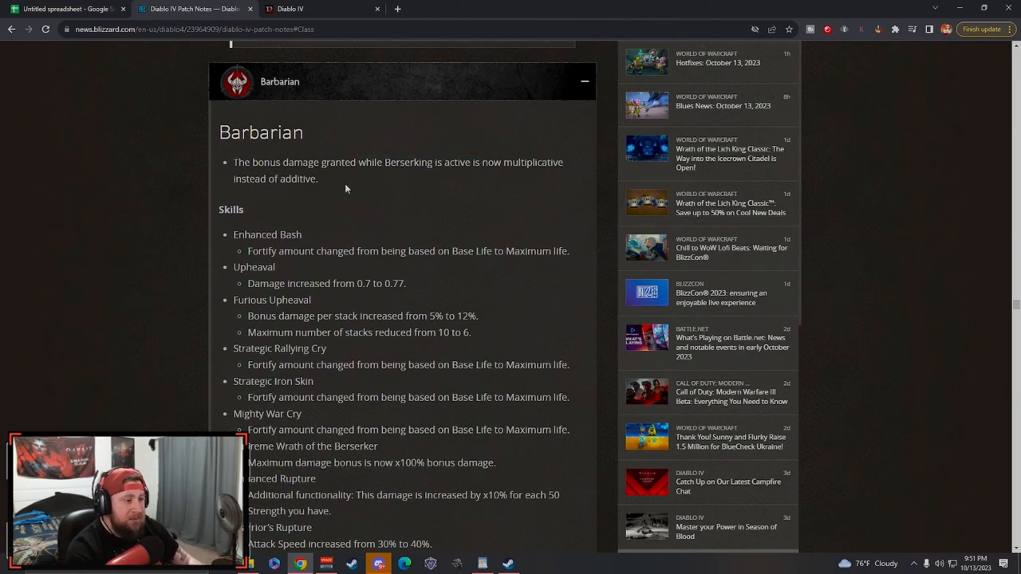
pyautogui.moveTo(428, 188)
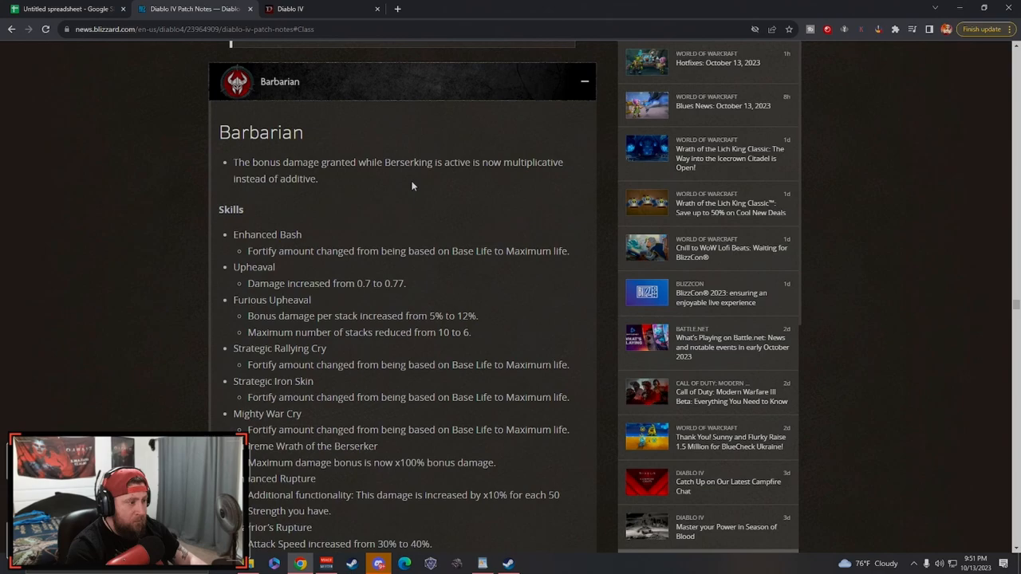
pyautogui.doubleClick(409, 163)
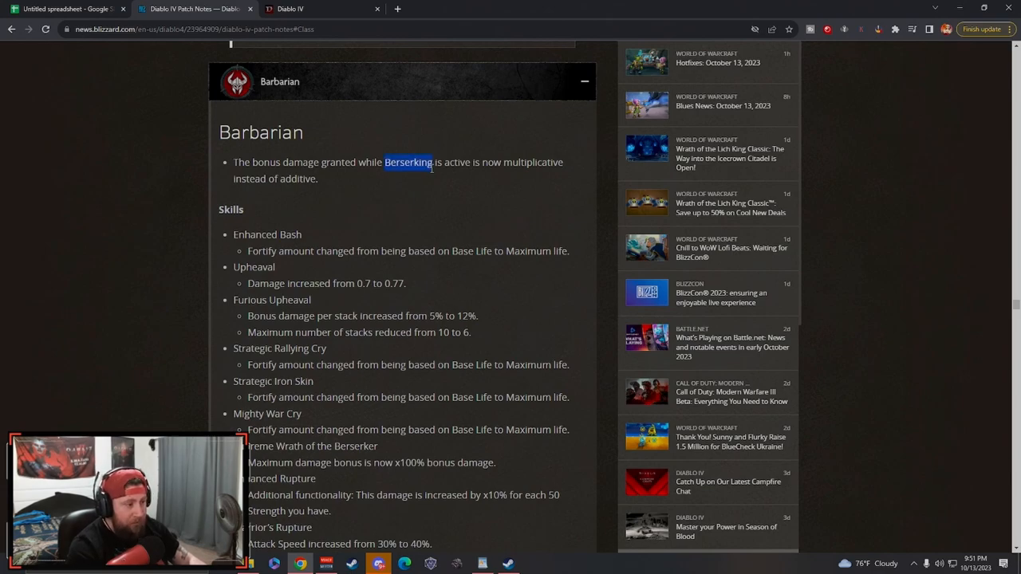
pyautogui.click(439, 162)
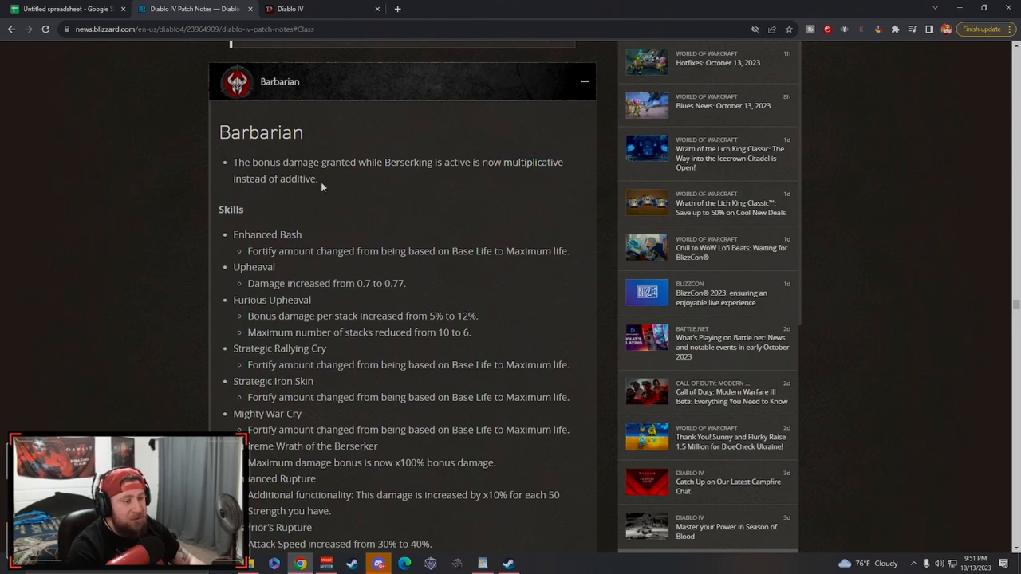
pyautogui.moveTo(348, 185)
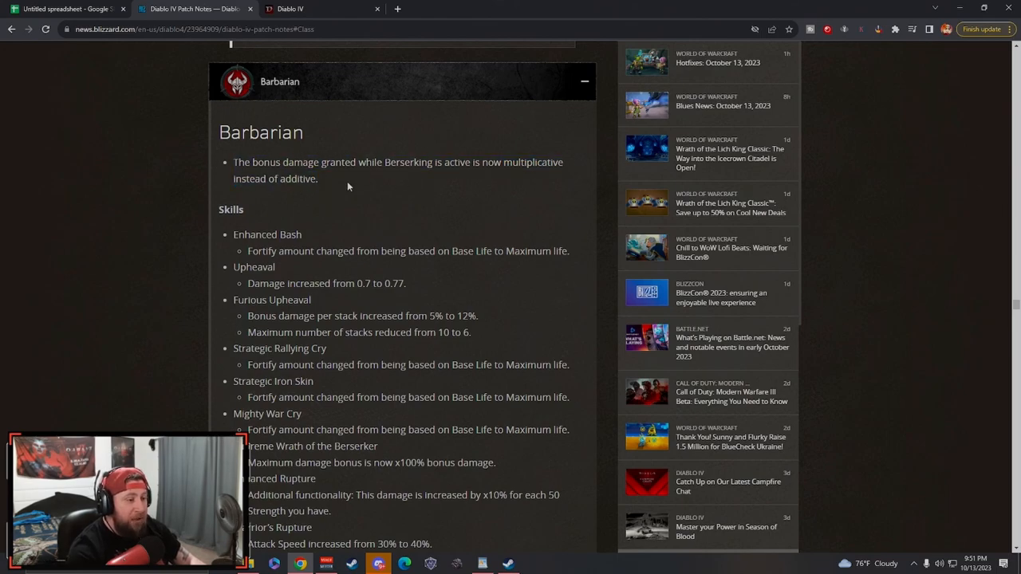
pyautogui.moveTo(316, 175)
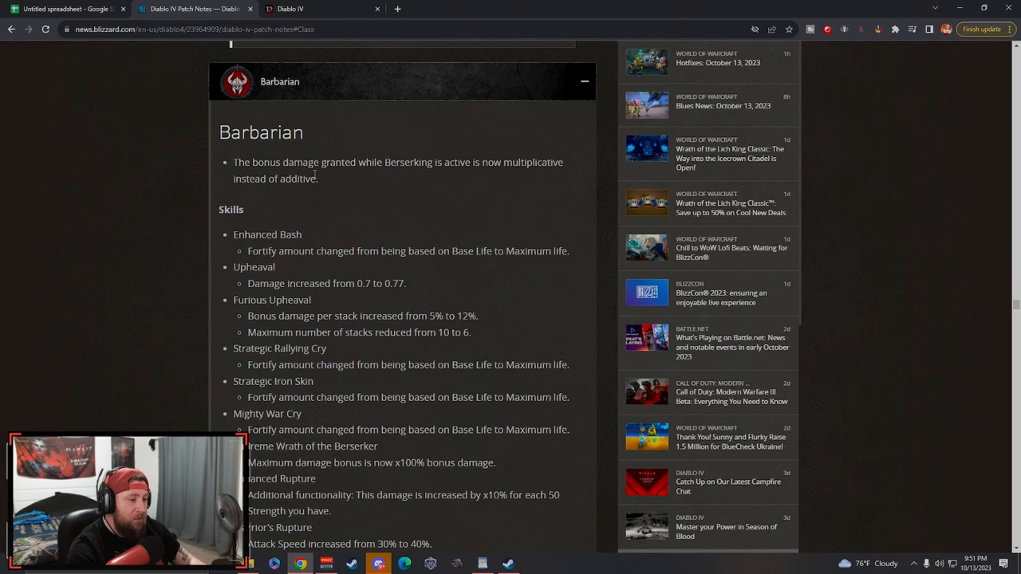
pyautogui.scroll(-3)
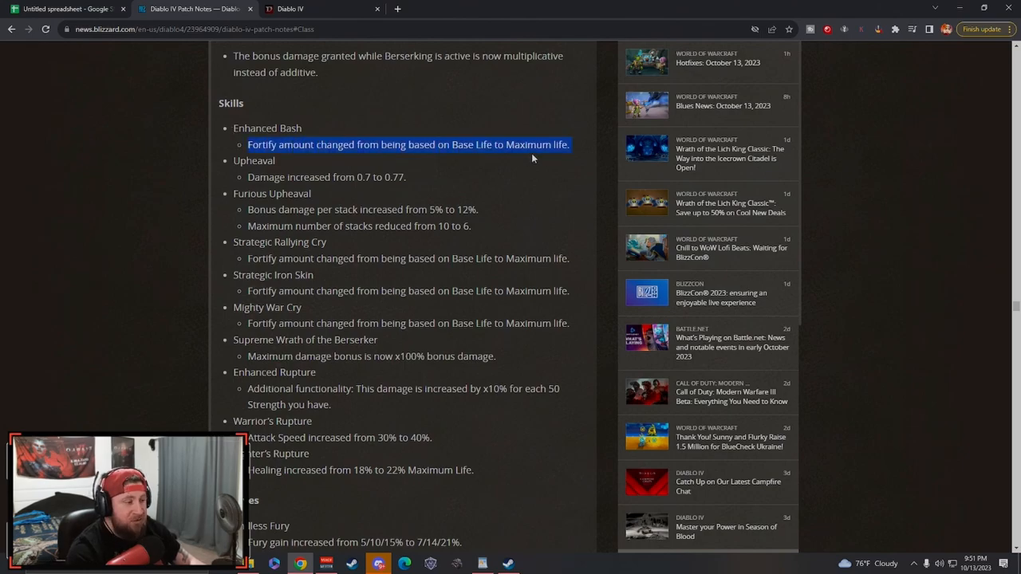
pyautogui.click(479, 144)
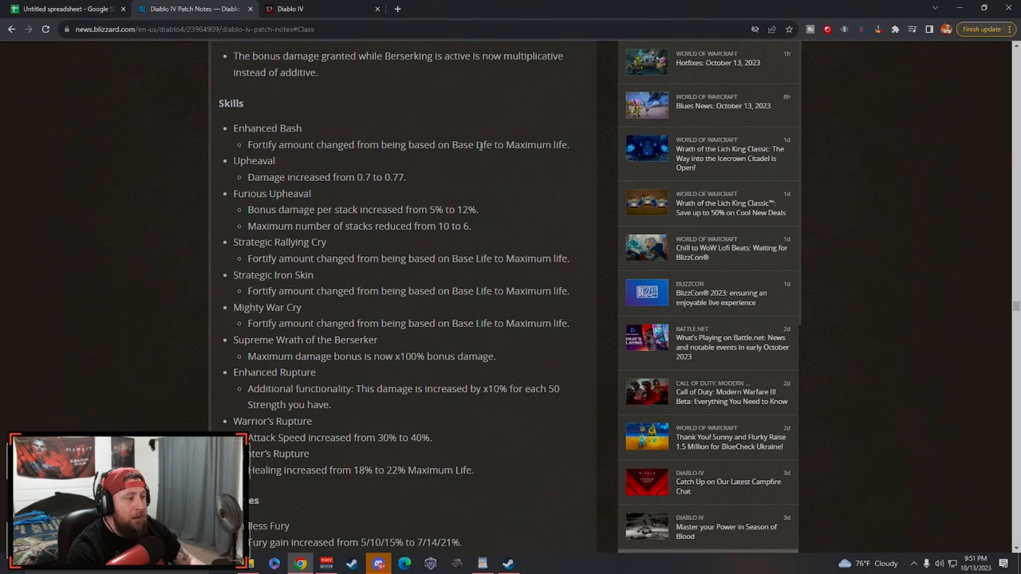
pyautogui.doubleClick(472, 144)
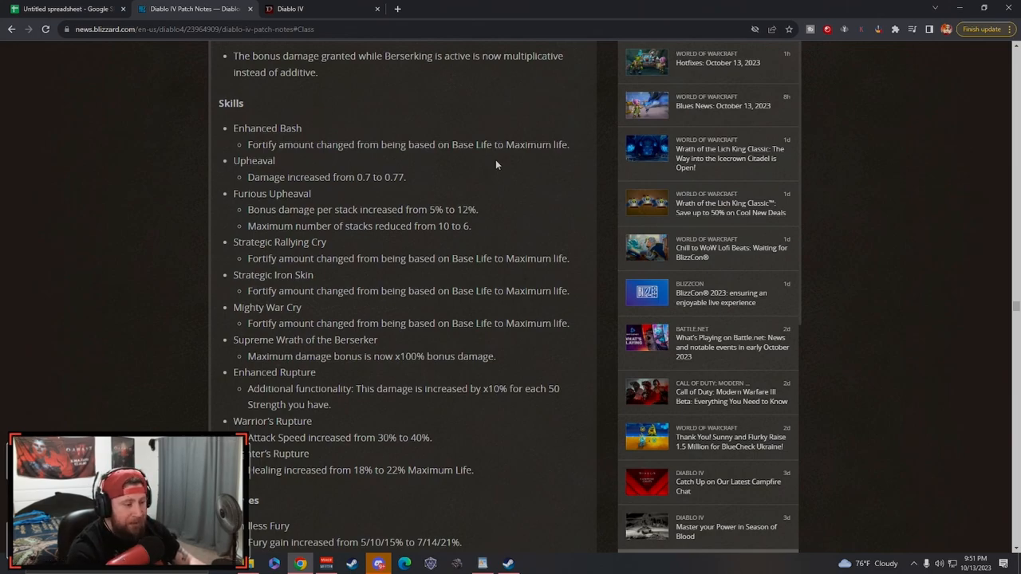
pyautogui.moveTo(476, 164)
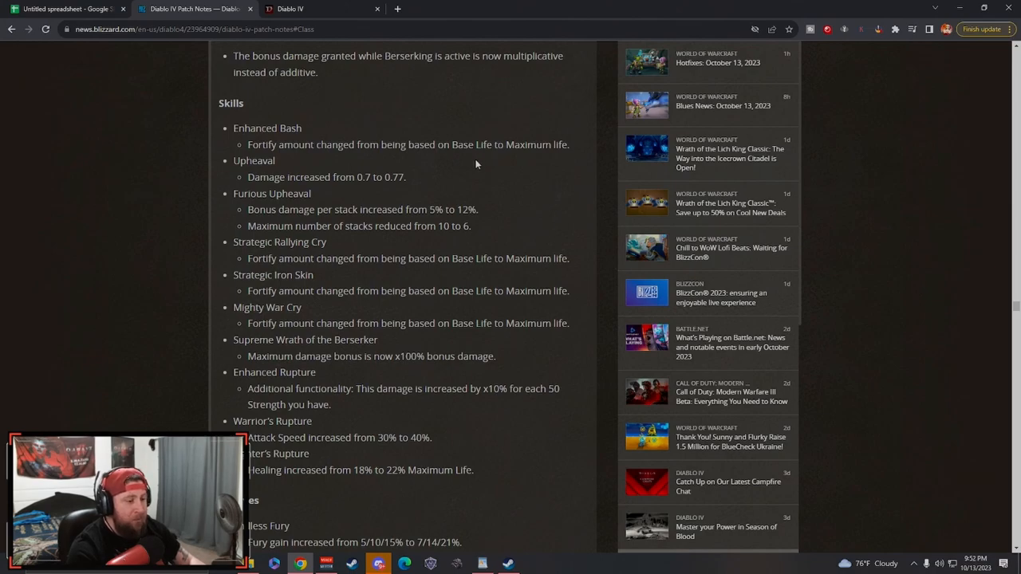
pyautogui.moveTo(463, 161)
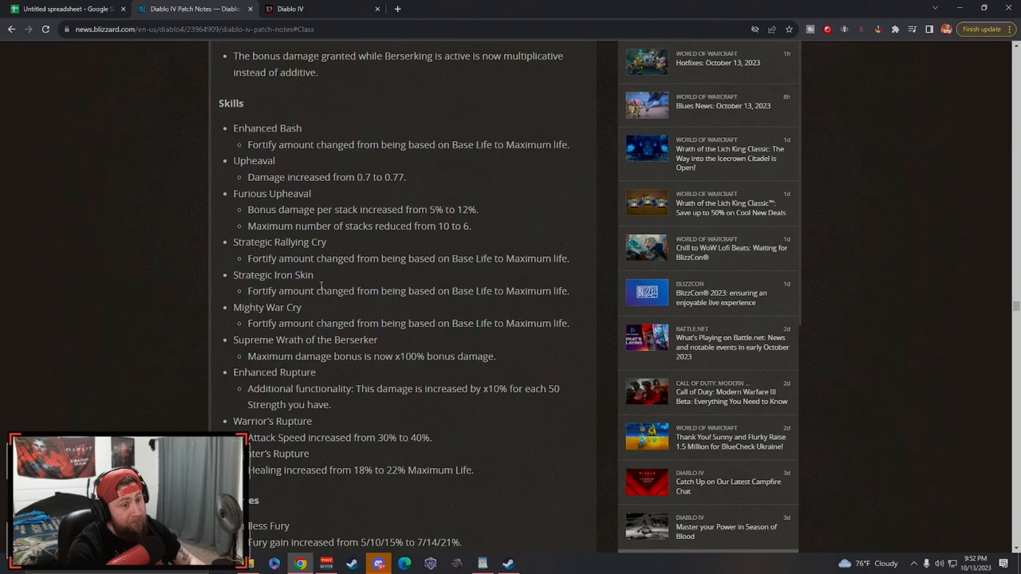
pyautogui.moveTo(359, 271)
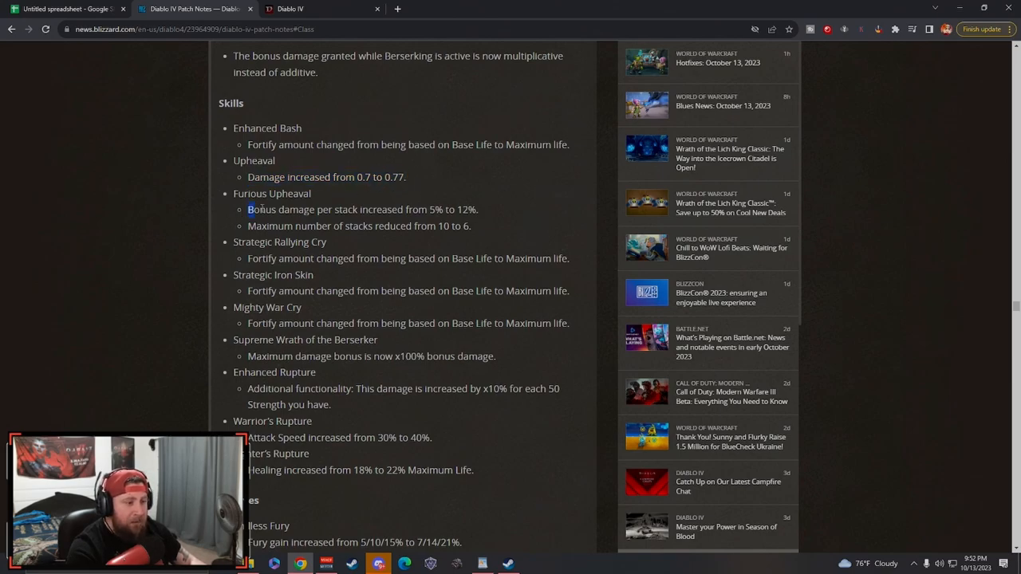
pyautogui.moveTo(303, 227)
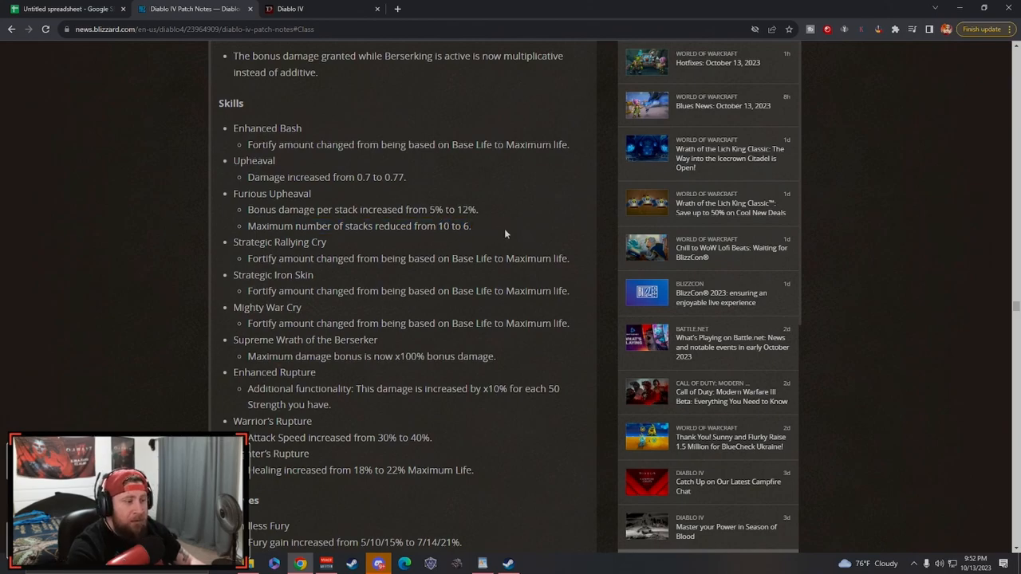
pyautogui.moveTo(408, 209)
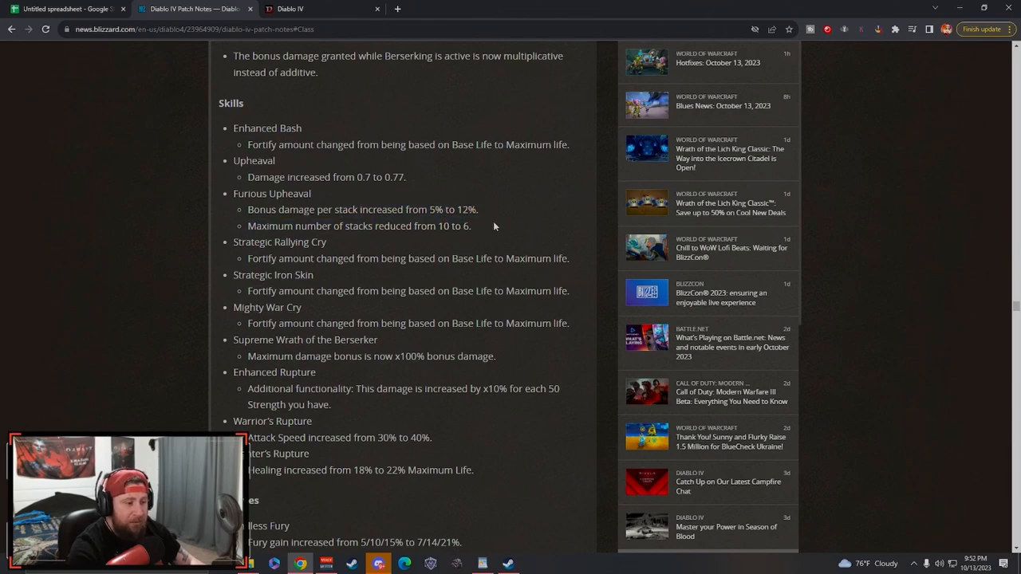
pyautogui.scroll(-3)
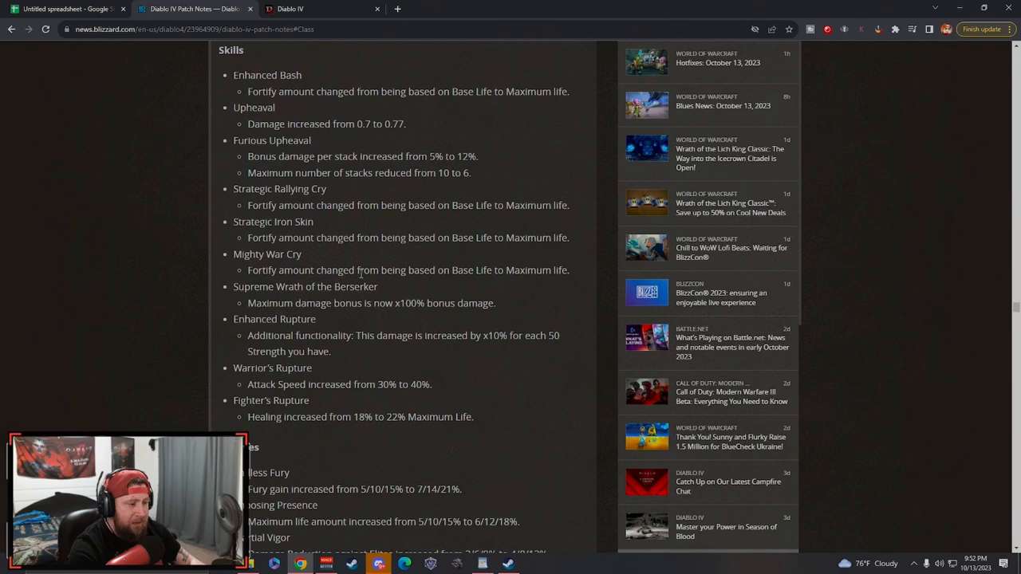
# - Move down to Supreme Wrath and highlight its damage bonus line, then clear it
pyautogui.scroll(-3)
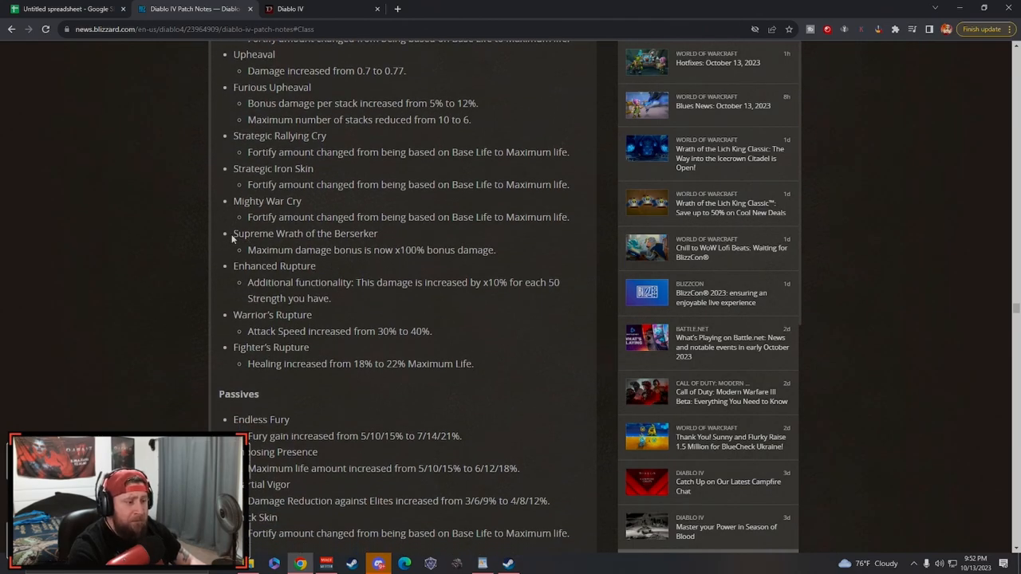
pyautogui.moveTo(245, 254)
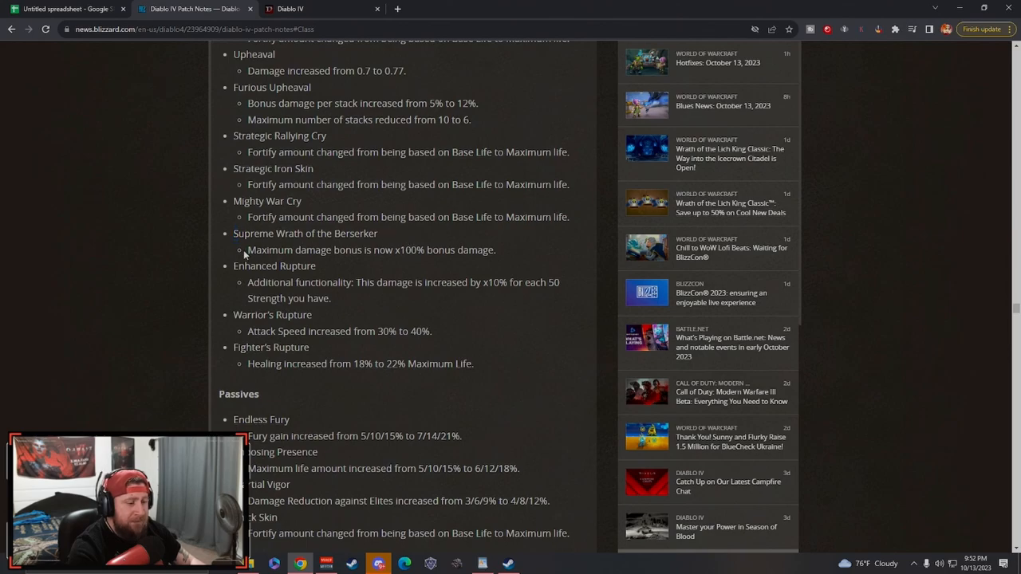
pyautogui.doubleClick(405, 248)
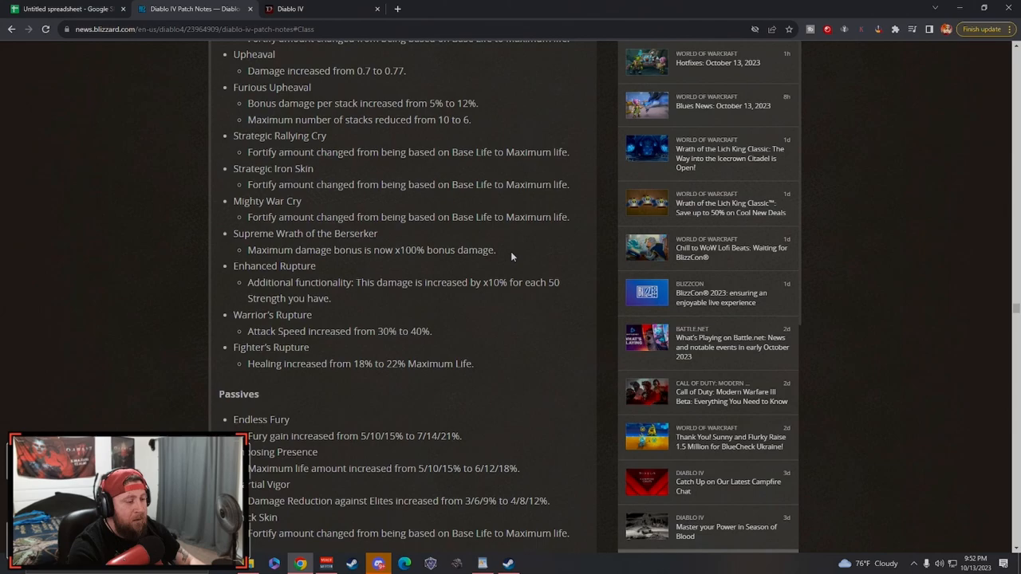
pyautogui.scroll(-3)
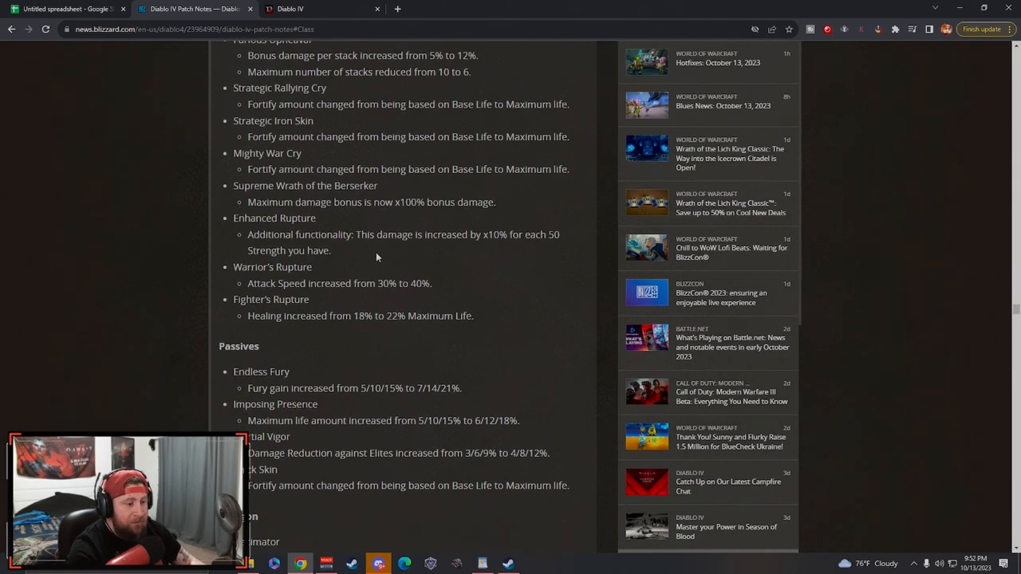
pyautogui.scroll(-3)
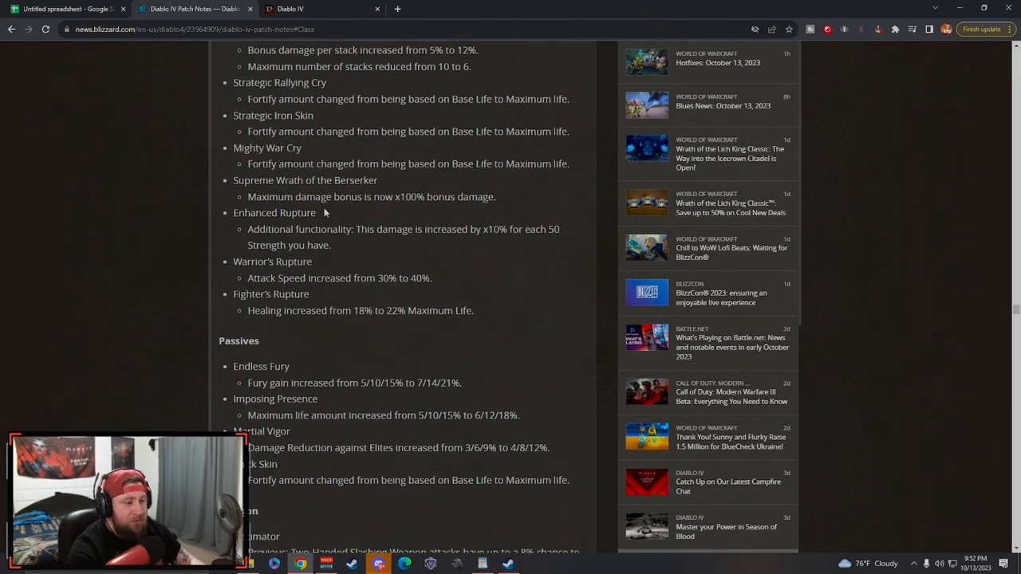
pyautogui.moveTo(247, 198); pyautogui.dragTo(391, 198)
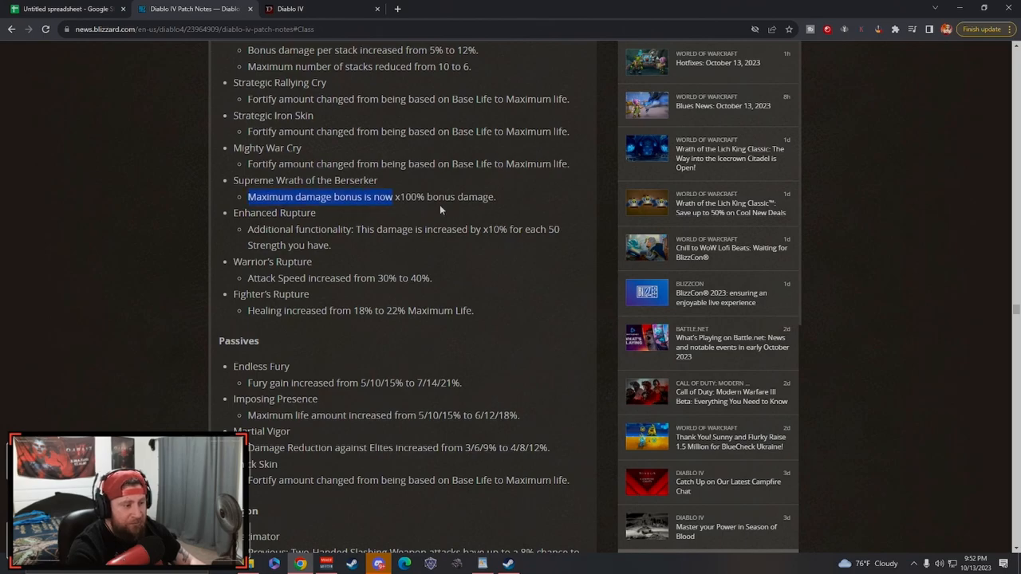
pyautogui.click(517, 211)
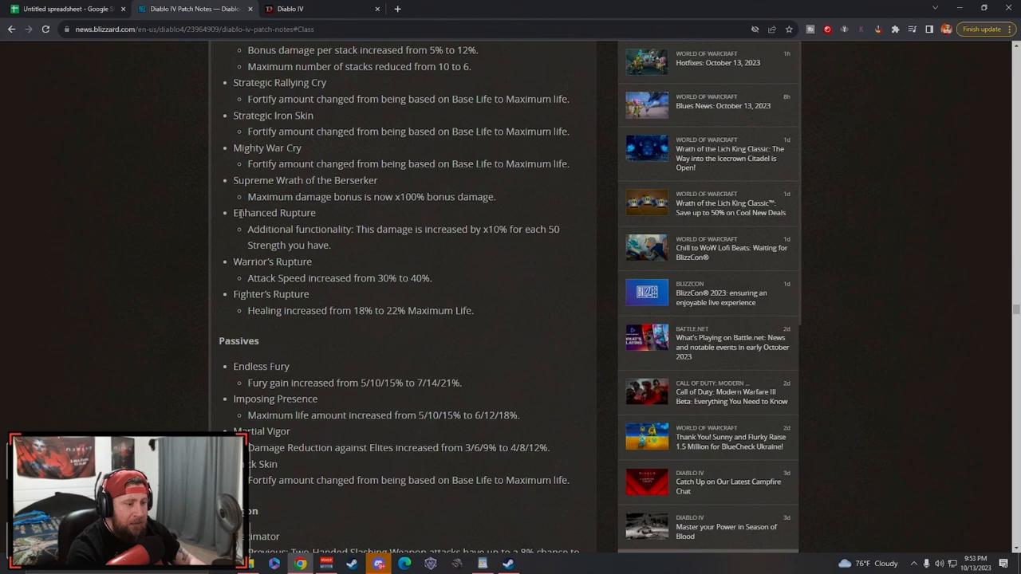
# - Highlight the Enhanced Rupture line, then the Warrior's and Fighter's Rupture changes, clearing each
pyautogui.moveTo(249, 230); pyautogui.dragTo(332, 246)
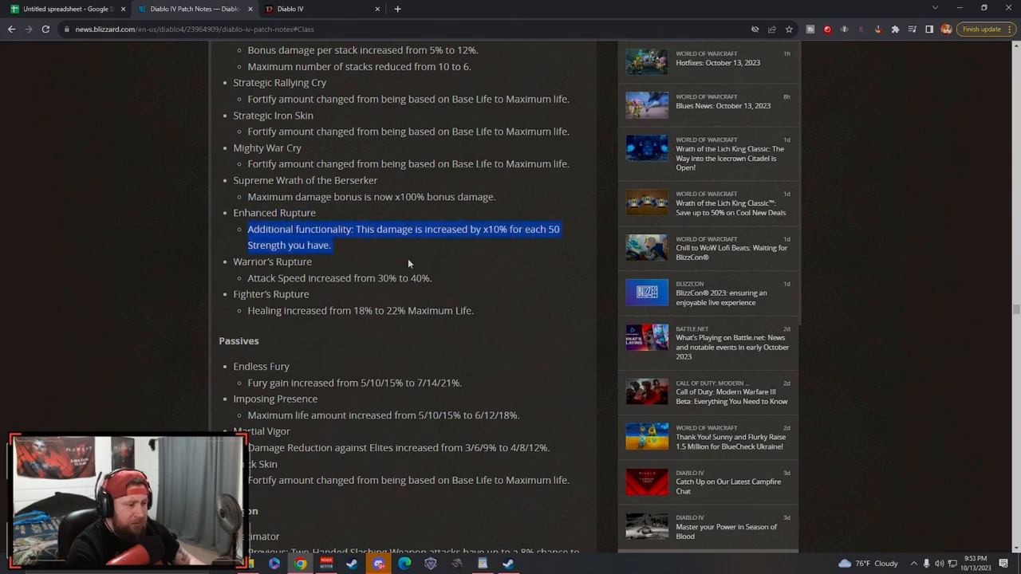
pyautogui.click(517, 259)
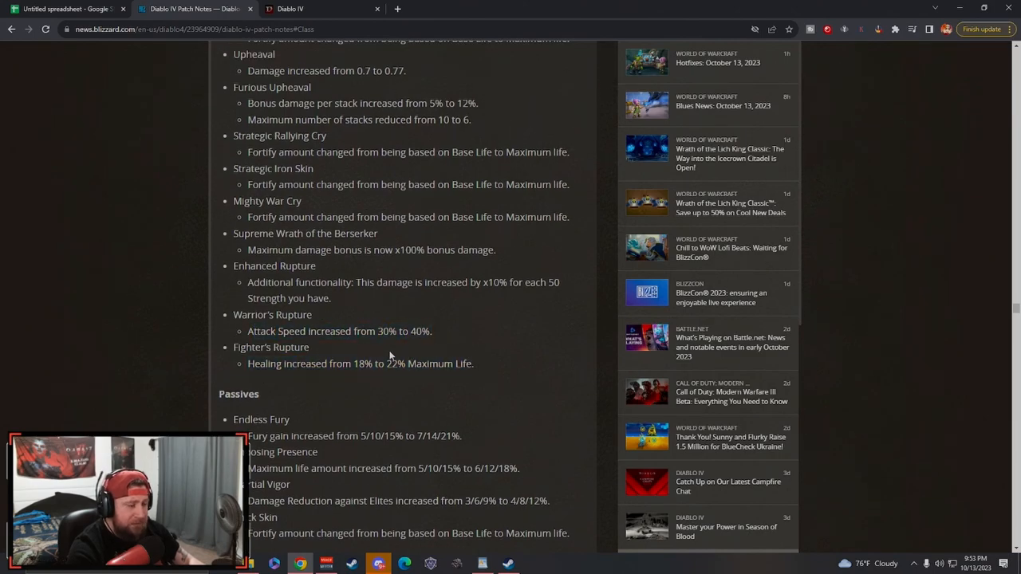
pyautogui.moveTo(233, 264); pyautogui.dragTo(478, 363)
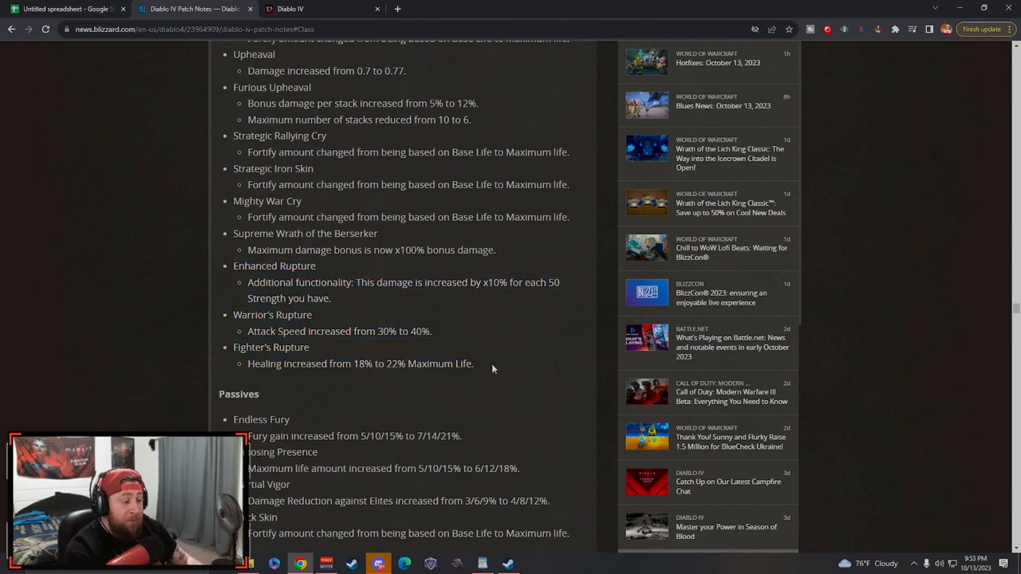
pyautogui.moveTo(233, 265); pyautogui.dragTo(485, 364)
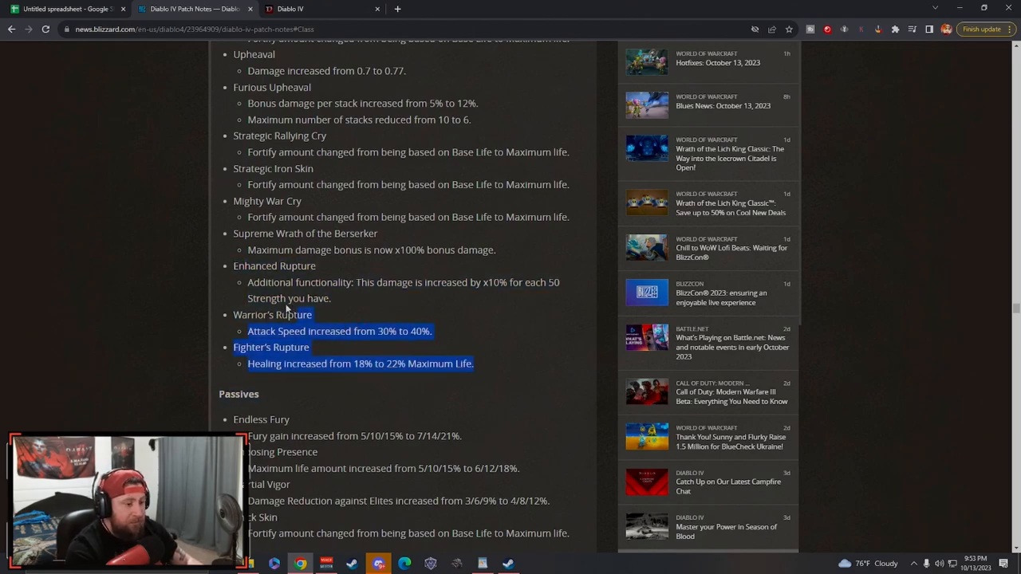
pyautogui.click(259, 335)
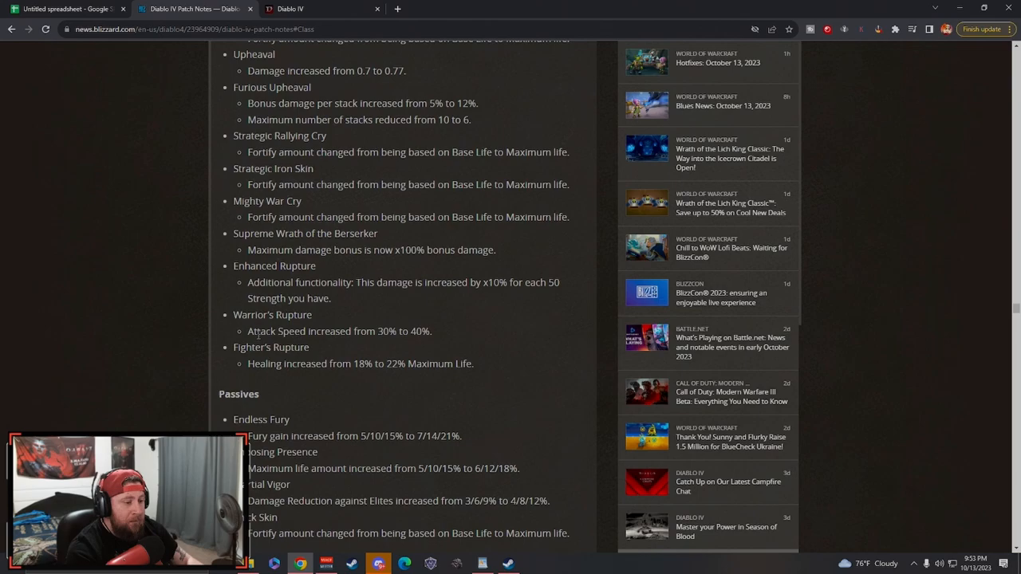
# - Highlight the 22% Maximum Life value, then select the Enhanced, Warrior's and Fighter's Rupture lines together
pyautogui.moveTo(375, 364); pyautogui.dragTo(472, 364)
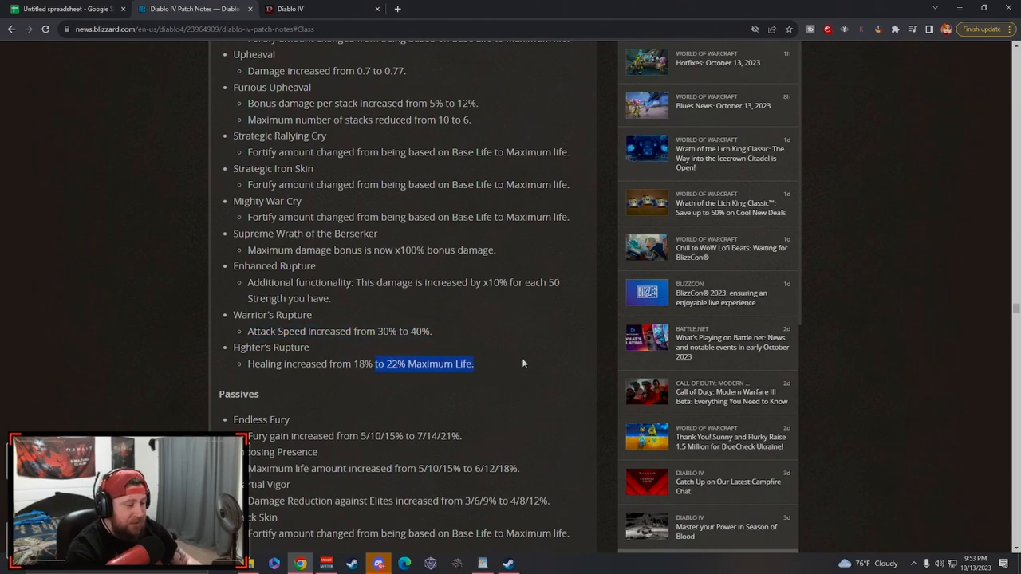
pyautogui.click(234, 285)
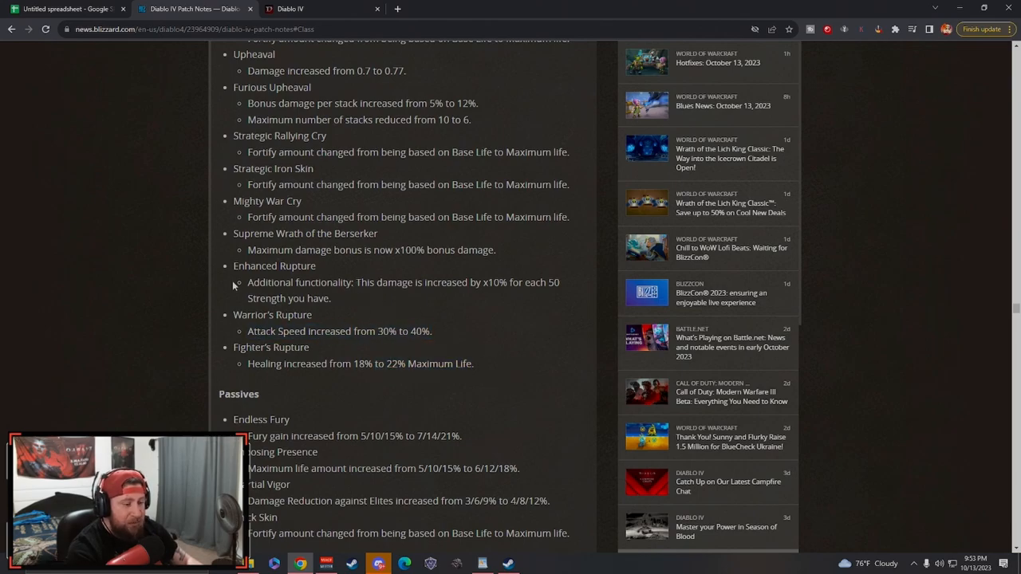
pyautogui.moveTo(233, 265); pyautogui.dragTo(463, 363)
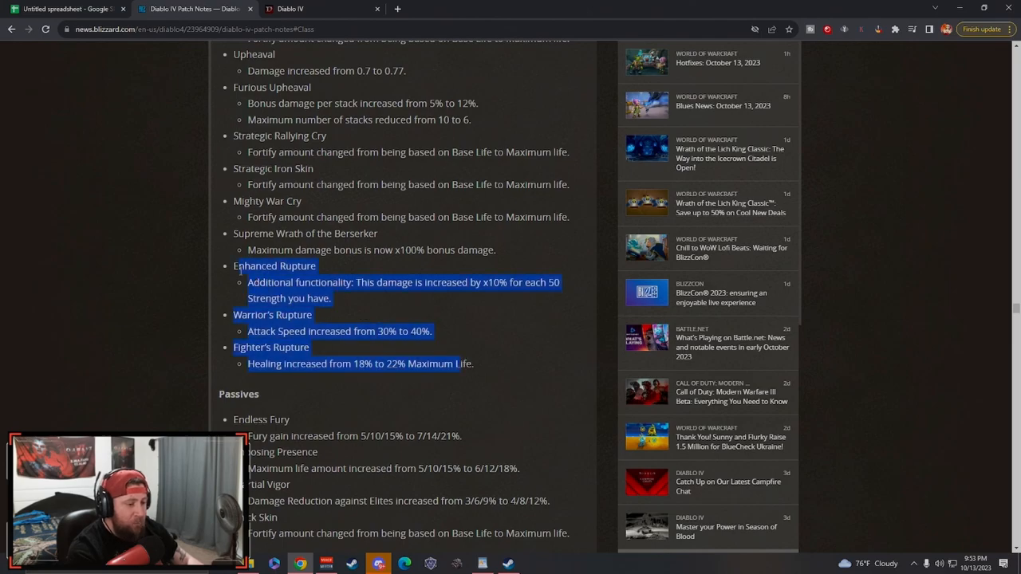
# - Scroll to the Passives through Thick Skin and clear the highlight on the Thick Skin line
pyautogui.scroll(-3)
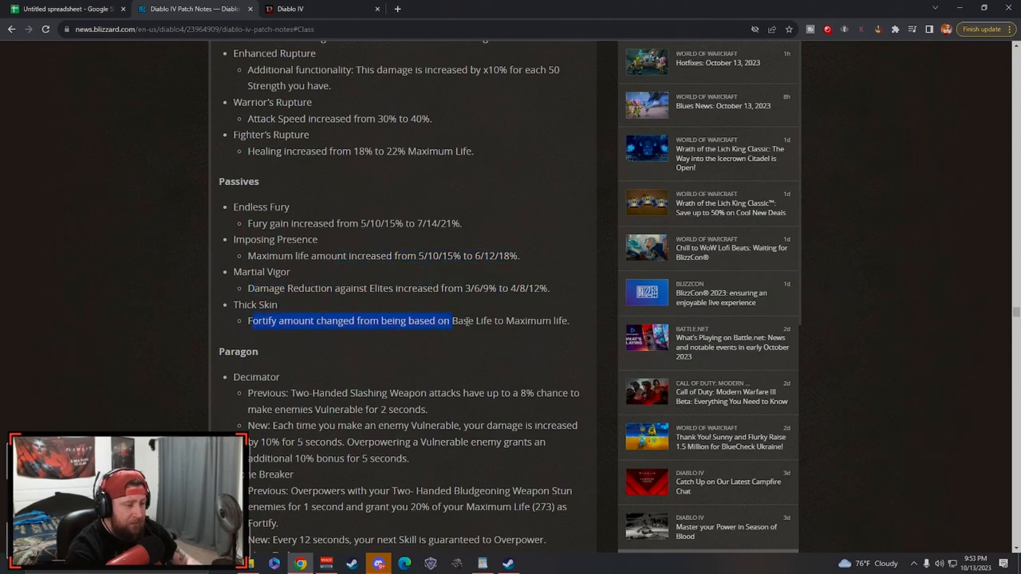
pyautogui.click(538, 354)
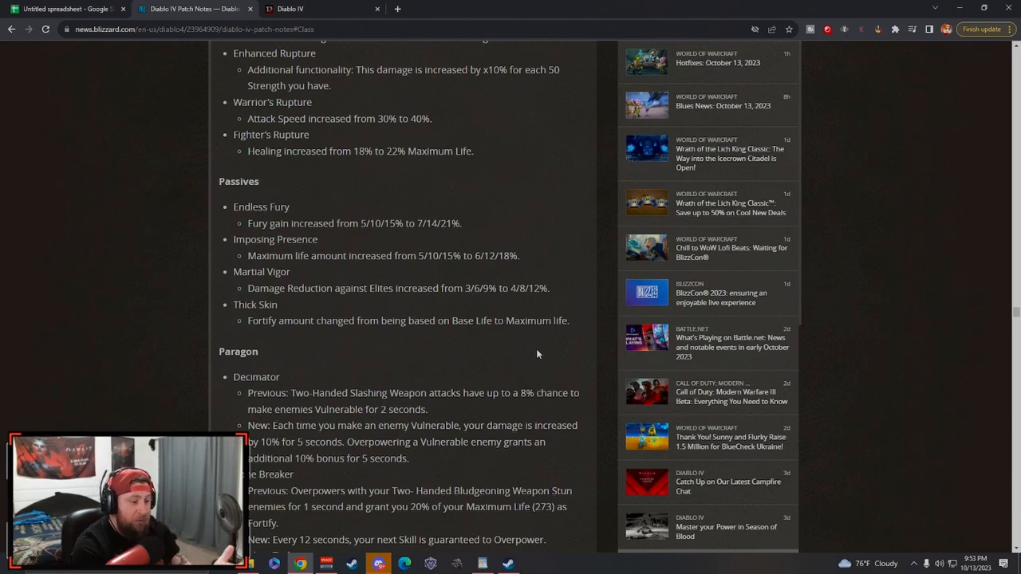
pyautogui.scroll(-3)
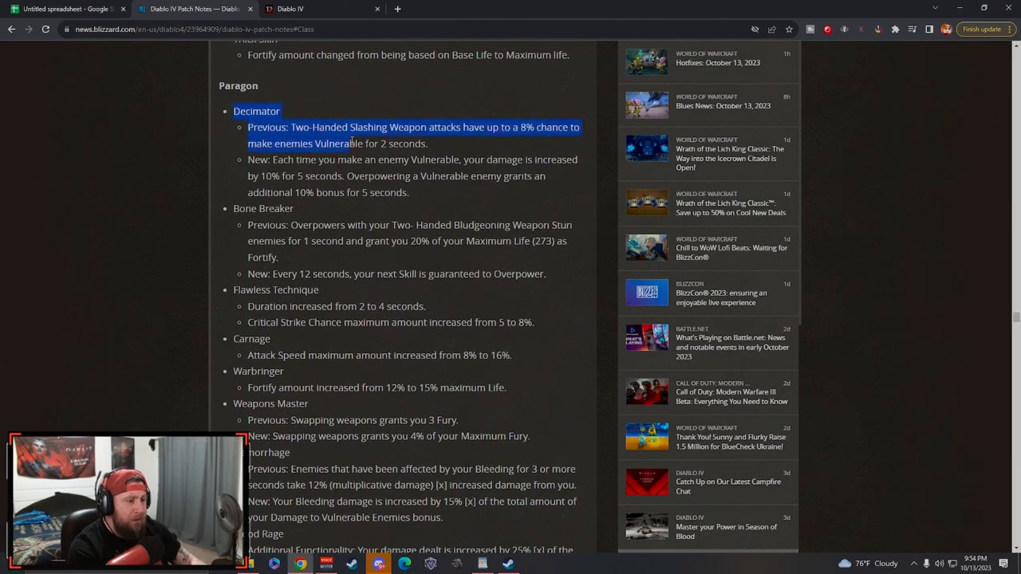
pyautogui.click(343, 159)
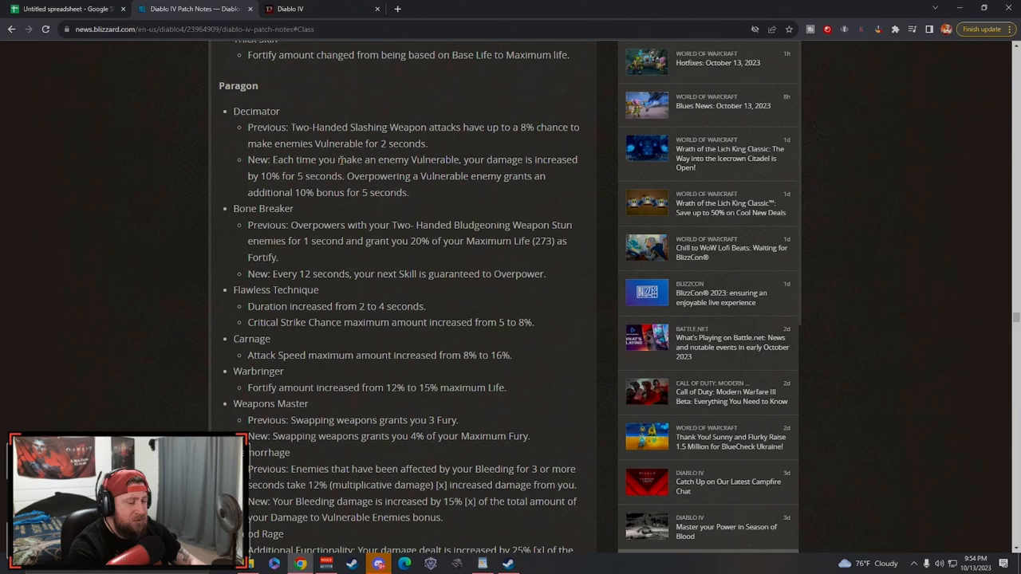
pyautogui.moveTo(268, 175); pyautogui.dragTo(343, 175)
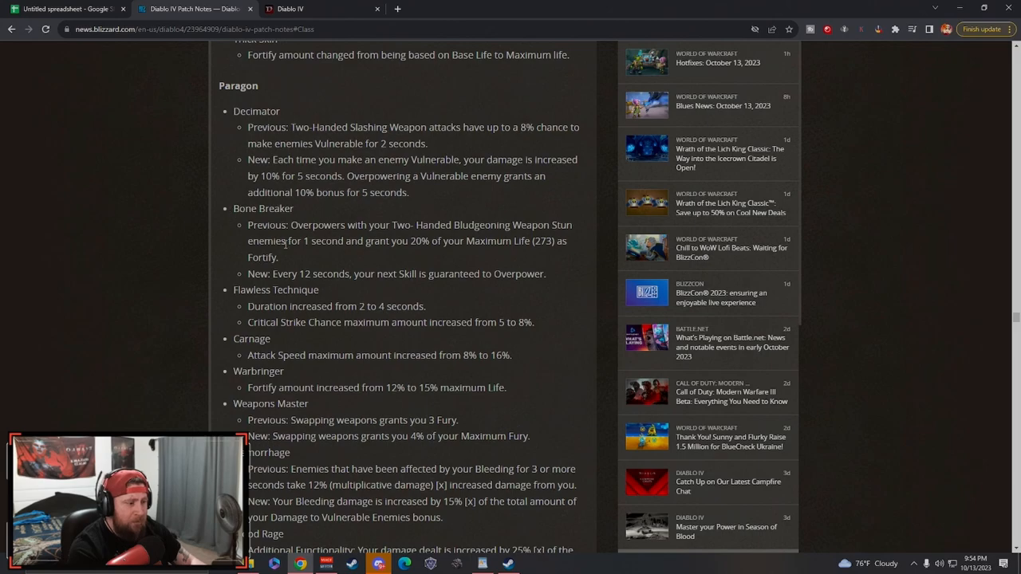
pyautogui.moveTo(249, 241); pyautogui.dragTo(454, 241)
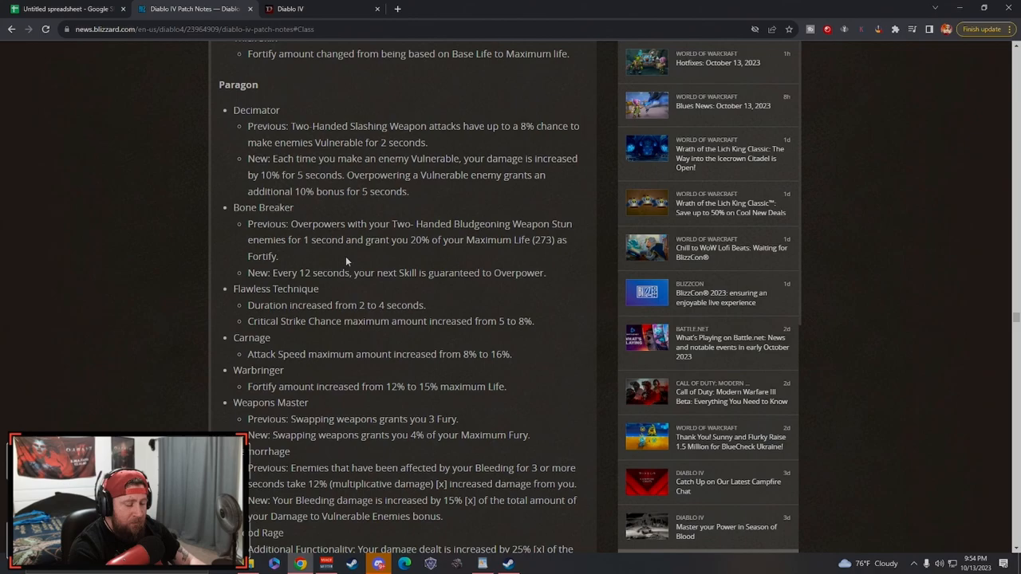
pyautogui.scroll(-3)
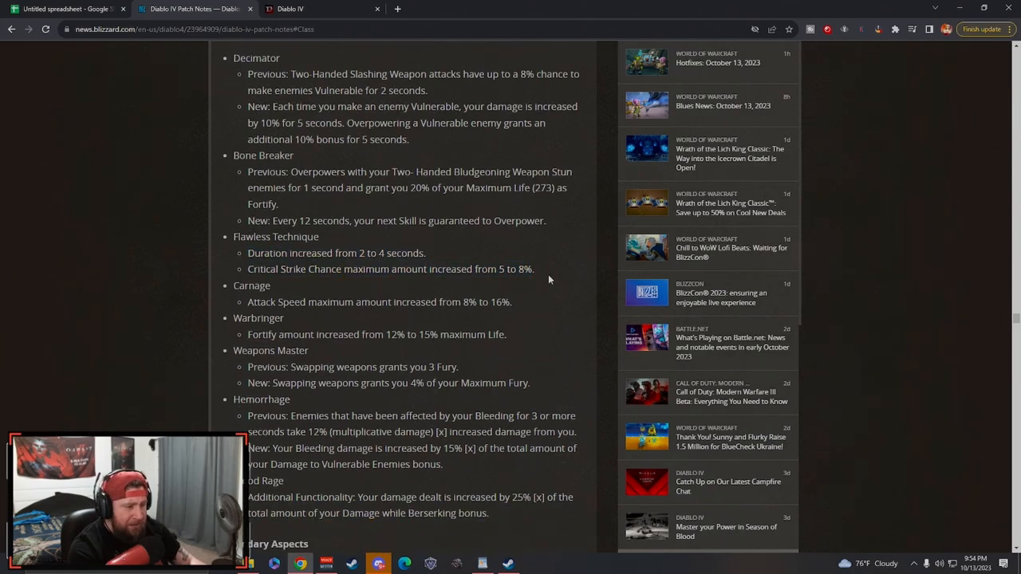
pyautogui.moveTo(293, 253); pyautogui.dragTo(427, 252)
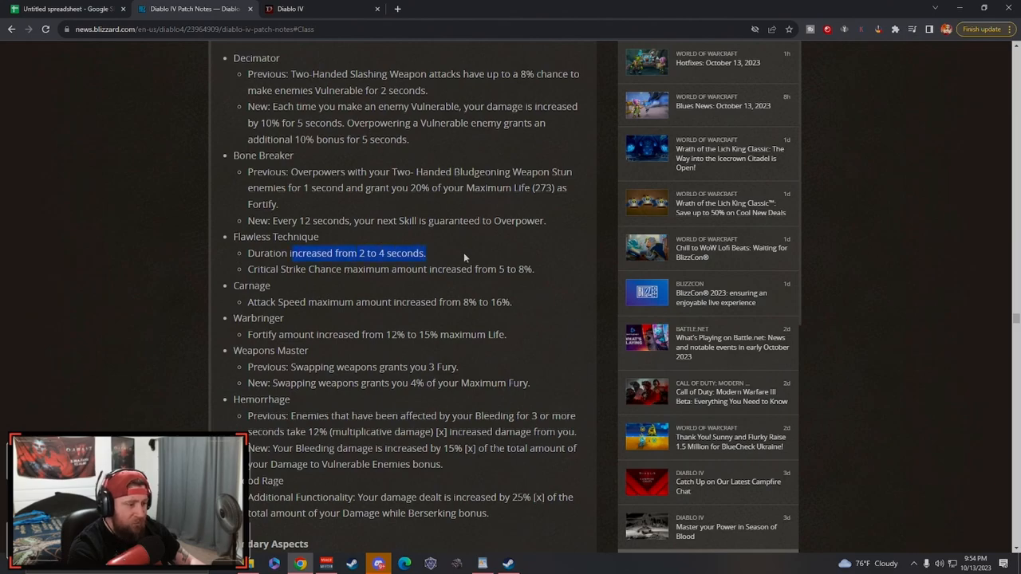
pyautogui.scroll(-3)
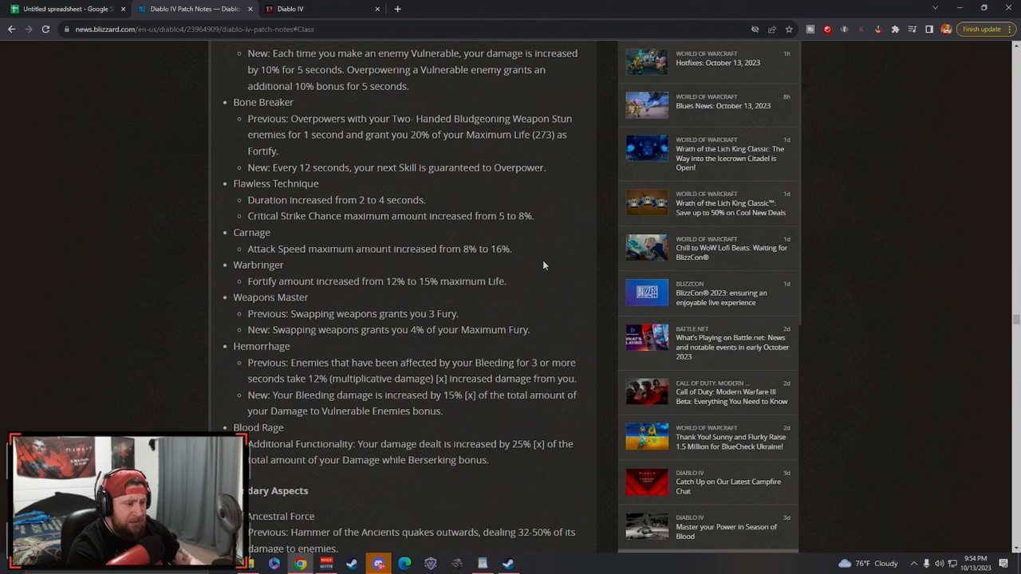
pyautogui.moveTo(450, 272)
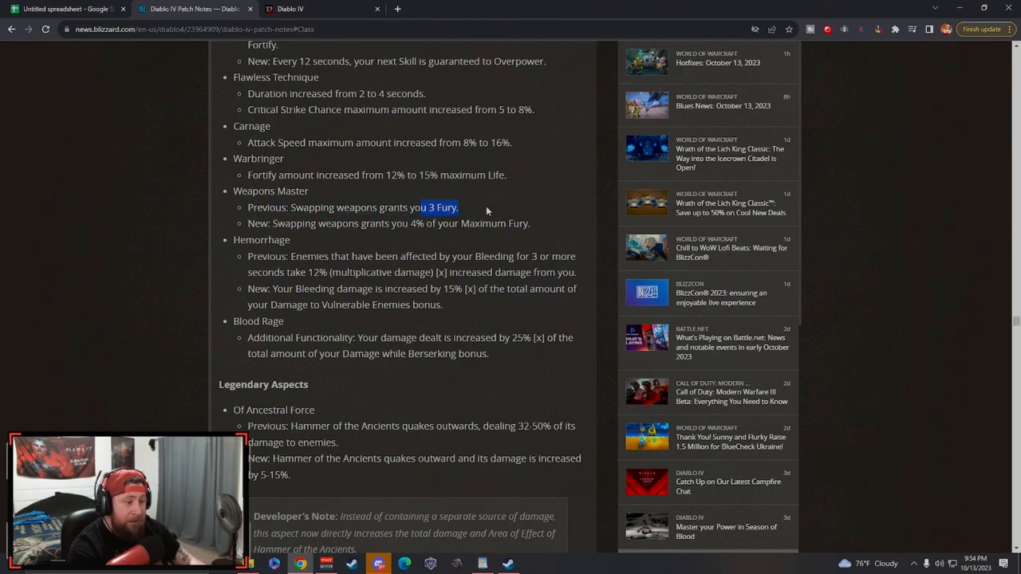
pyautogui.click(313, 217)
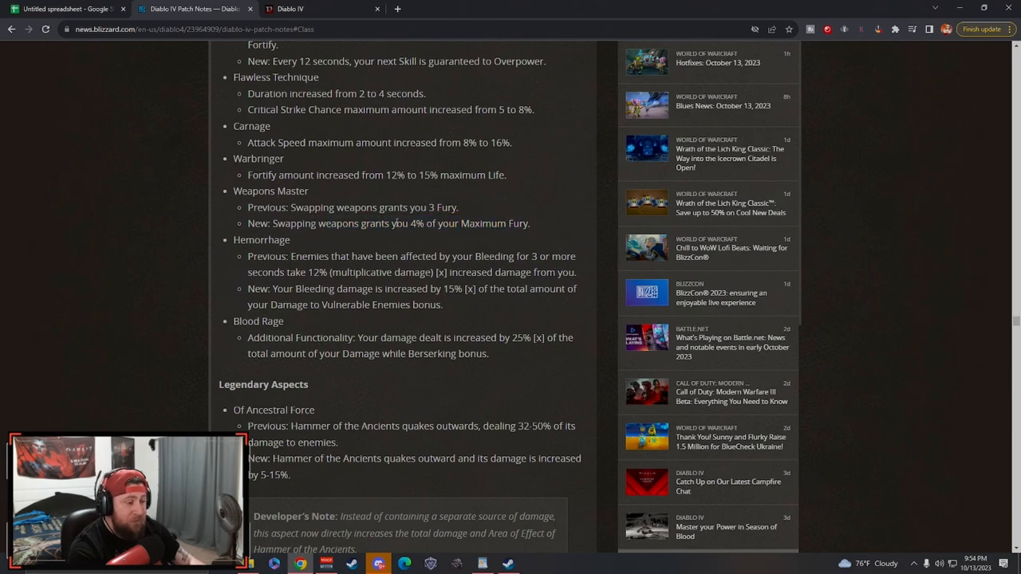
pyautogui.moveTo(460, 223)
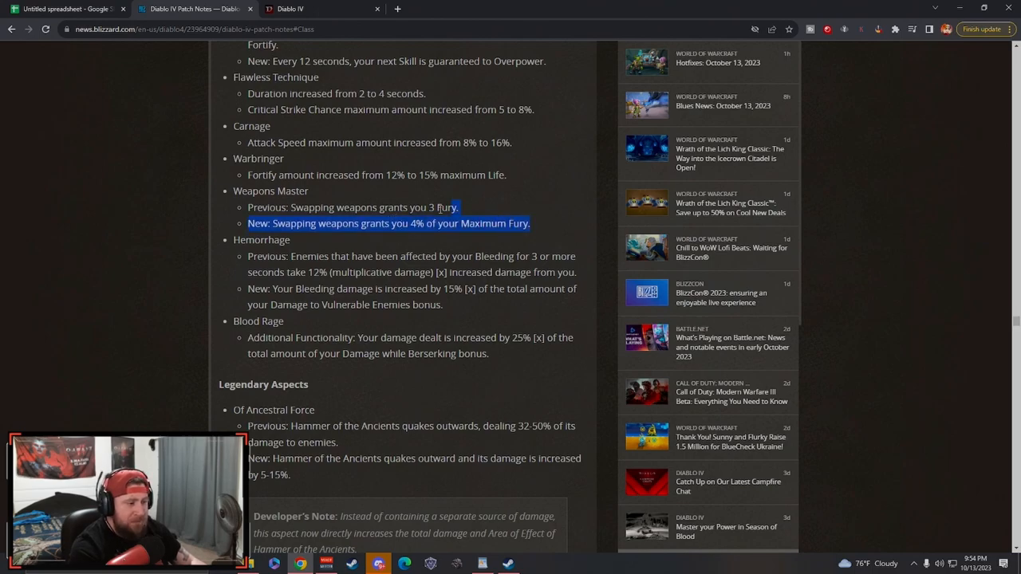
pyautogui.click(412, 224)
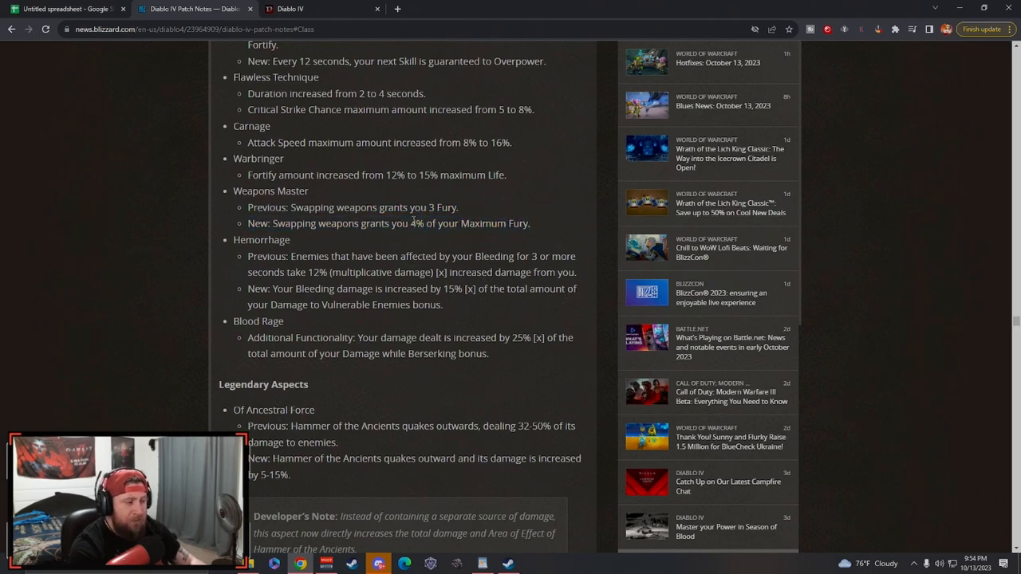
pyautogui.moveTo(533, 214)
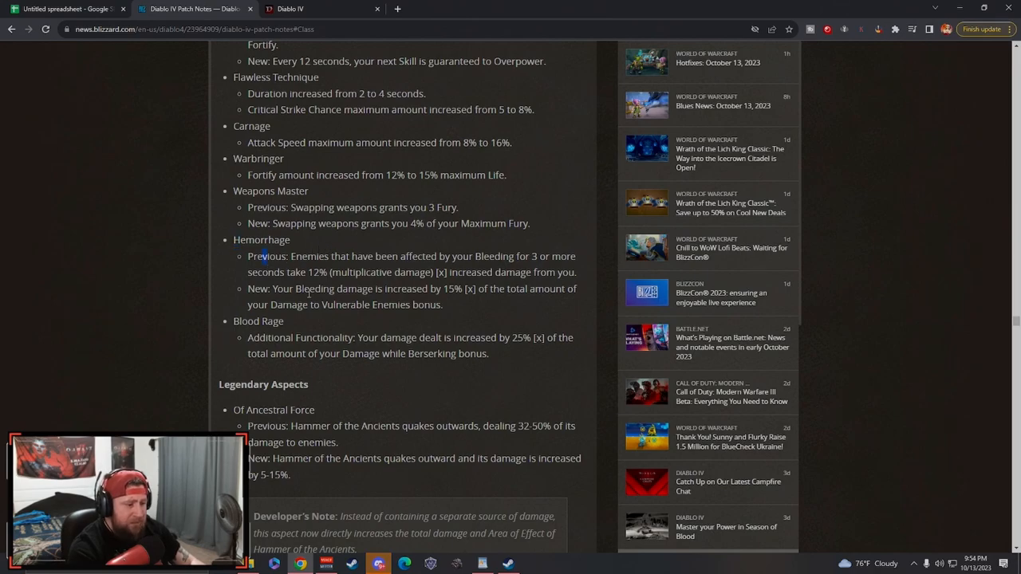
pyautogui.moveTo(294, 289); pyautogui.dragTo(570, 288)
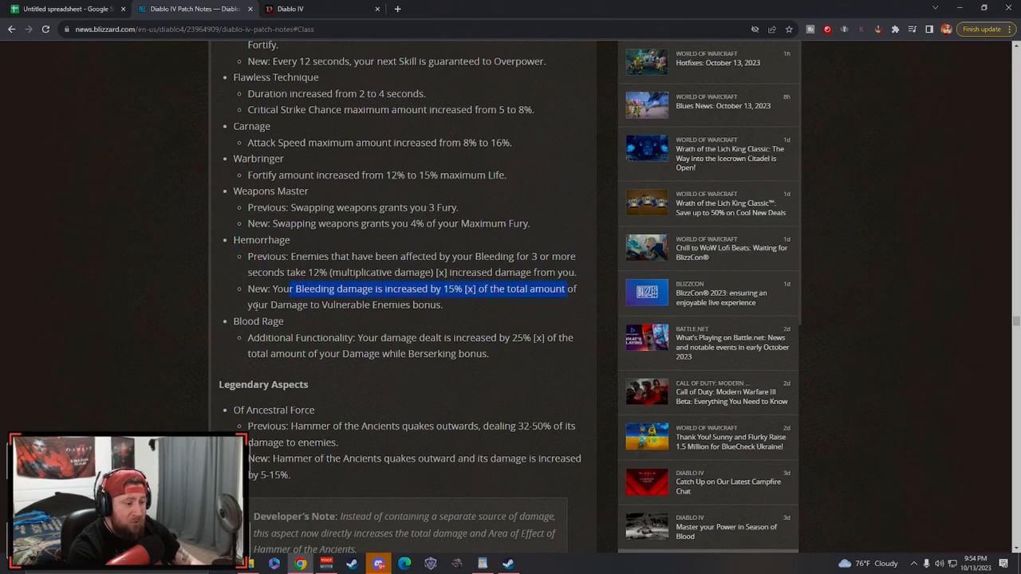
pyautogui.click(443, 306)
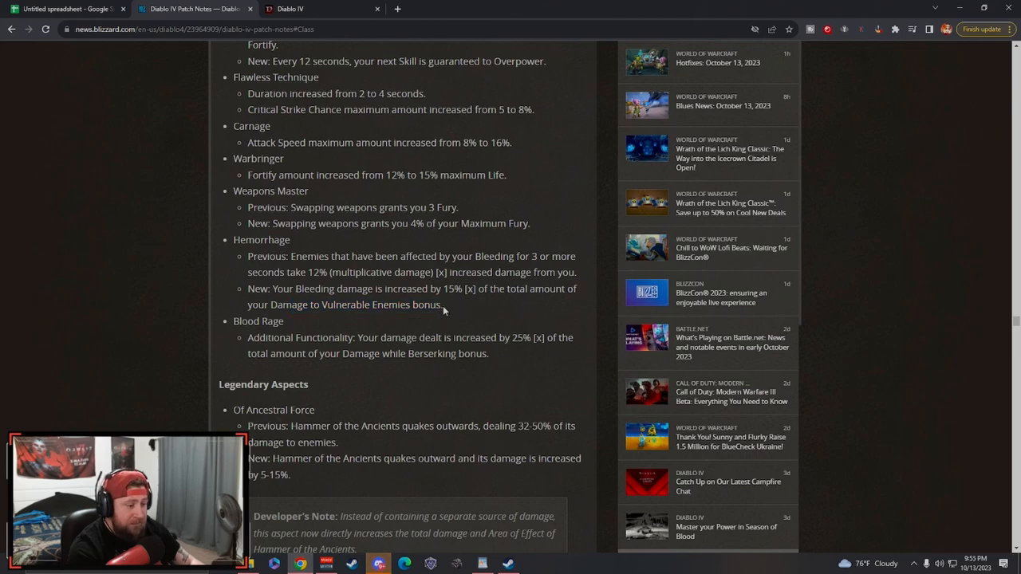
pyautogui.moveTo(293, 289); pyautogui.dragTo(444, 305)
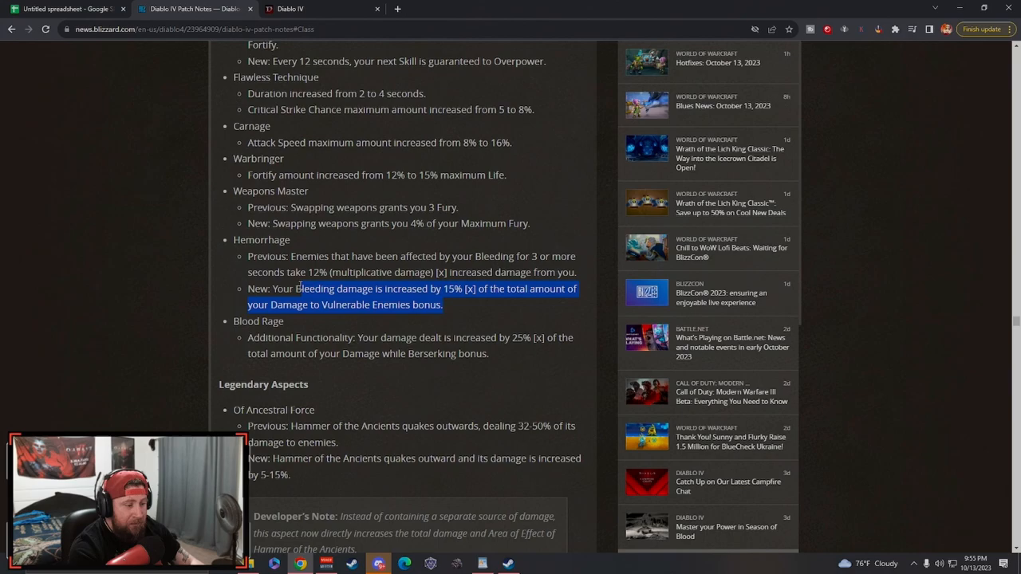
pyautogui.click(447, 307)
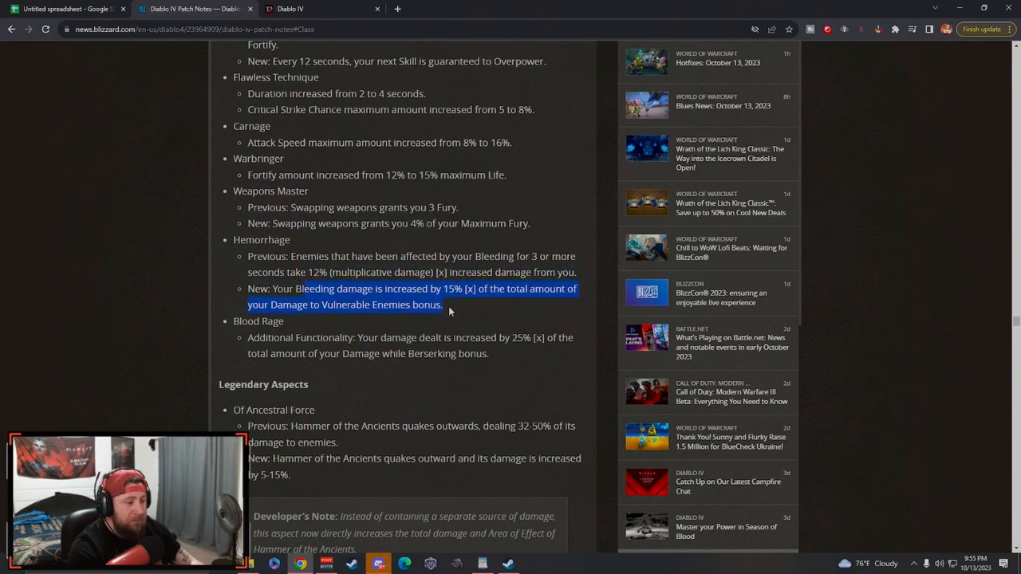
pyautogui.doubleClick(303, 289)
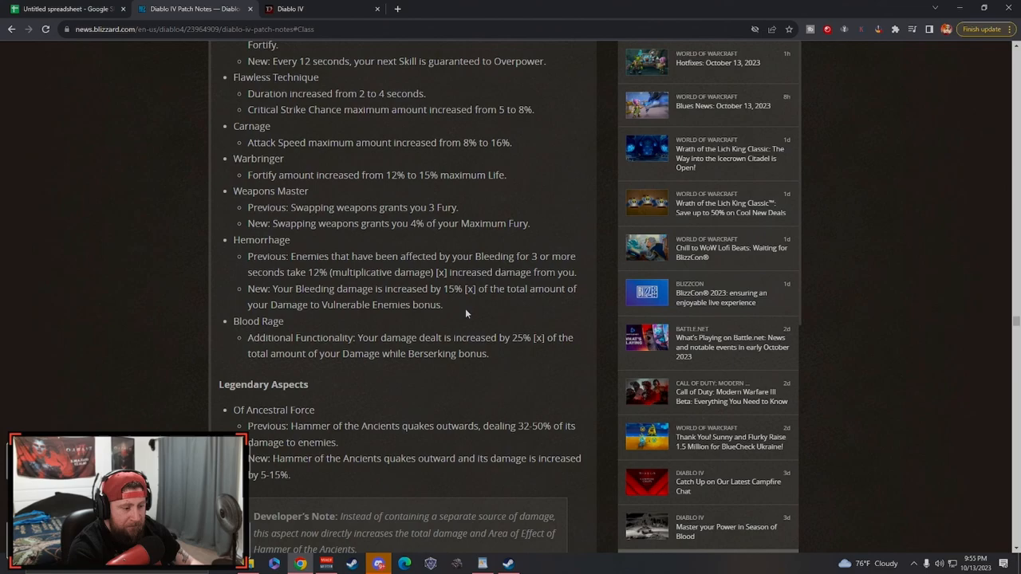
# - Highlight the Blood Rage additional functionality line, then scroll down to the Unique Items
pyautogui.scroll(-3)
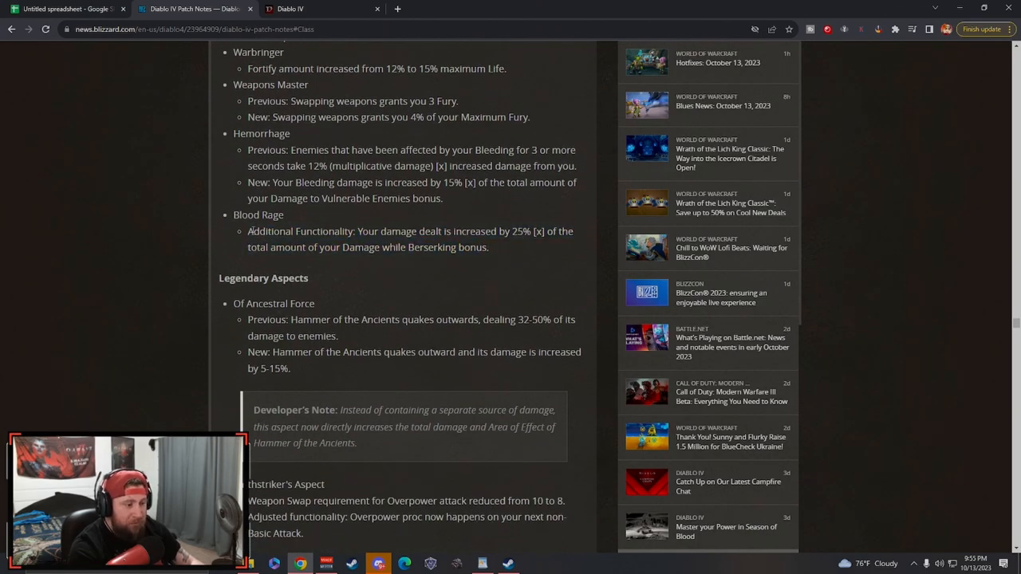
pyautogui.moveTo(249, 231); pyautogui.dragTo(556, 231)
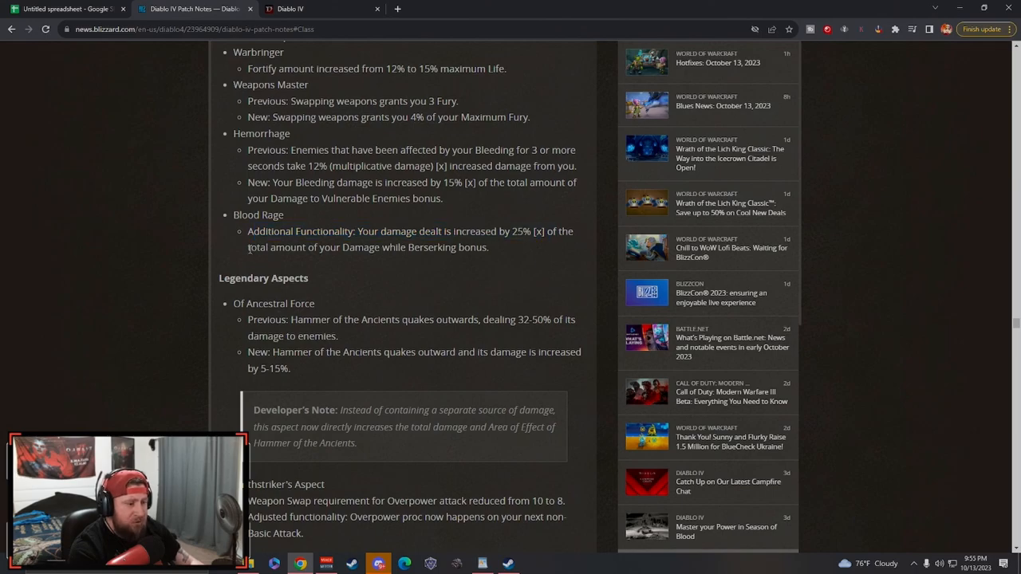
pyautogui.moveTo(273, 214); pyautogui.dragTo(489, 248)
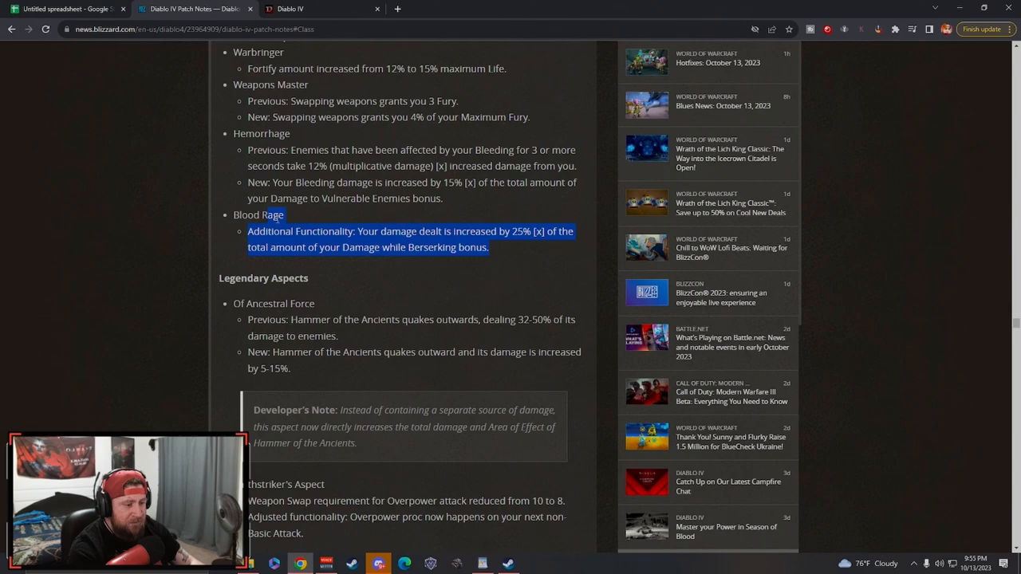
pyautogui.scroll(-3)
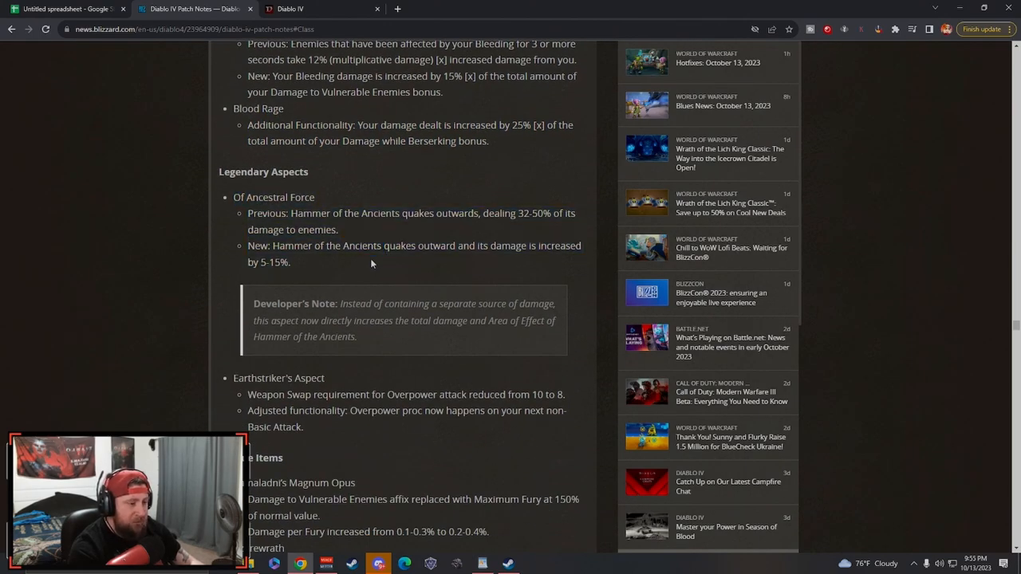
pyautogui.moveTo(354, 259)
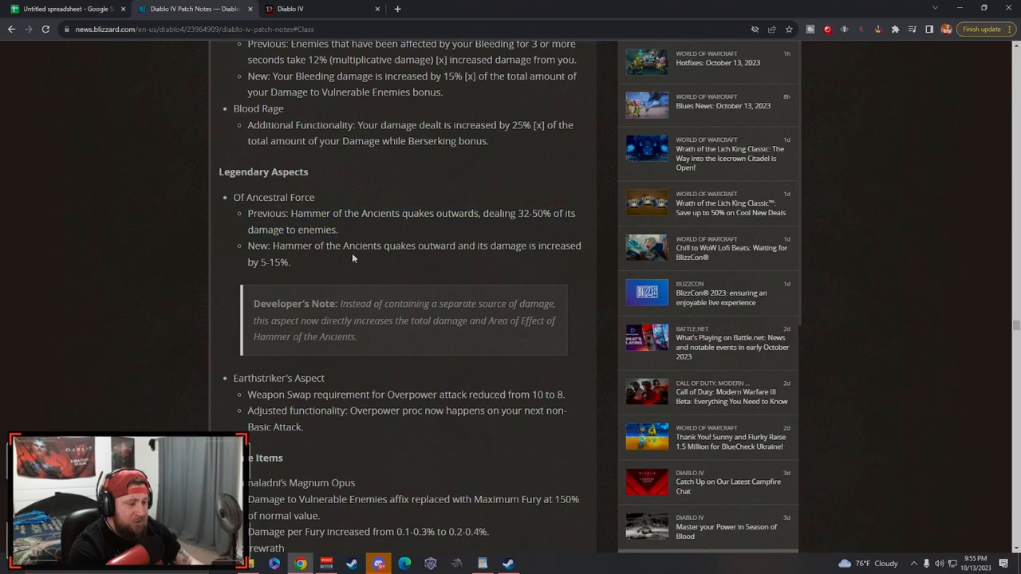
pyautogui.scroll(-3)
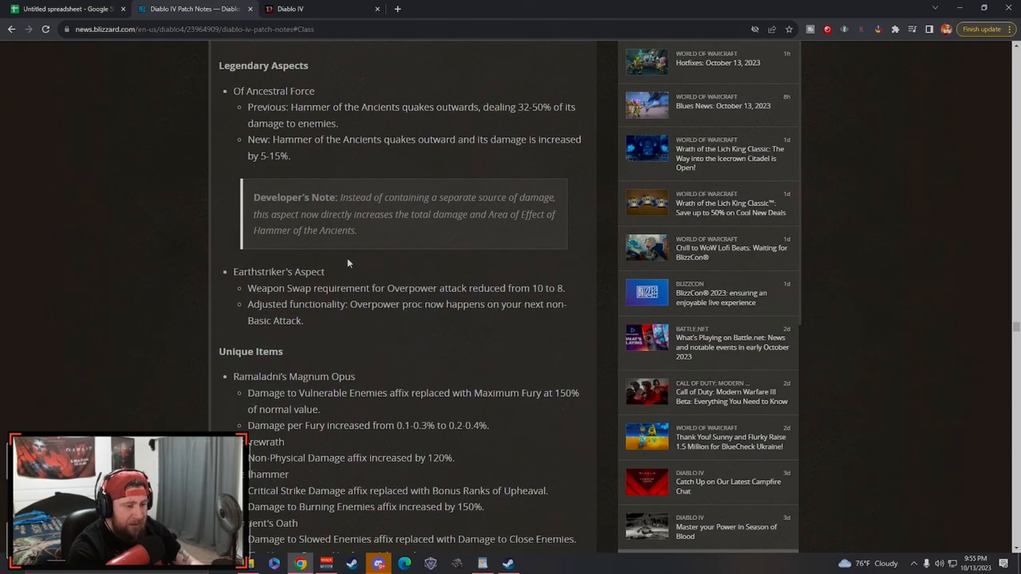
pyautogui.scroll(-3)
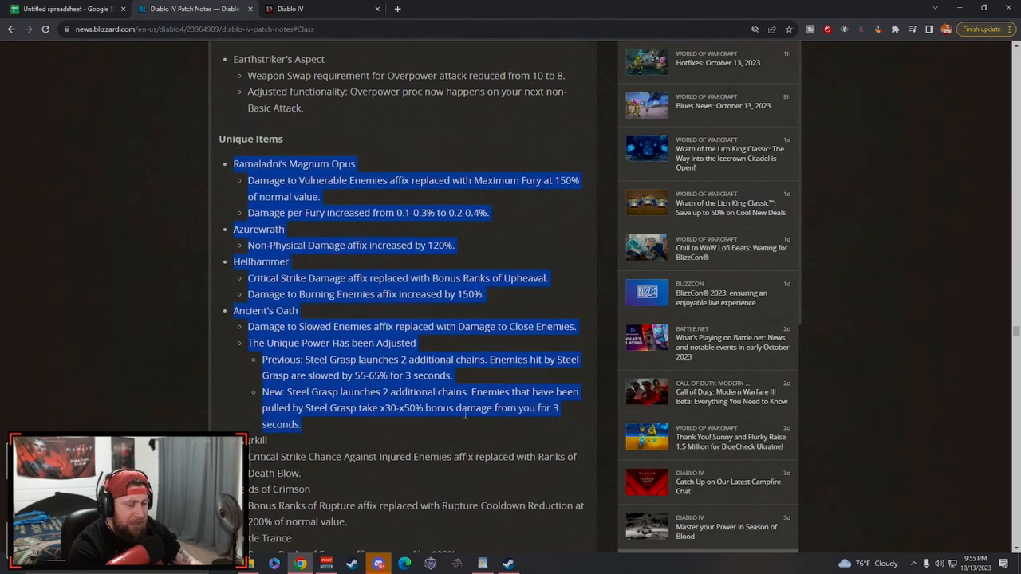
# - Highlight Unique Items through Ancient's Oath, clear it, then highlight the Fields of Crimson change
pyautogui.scroll(-3)
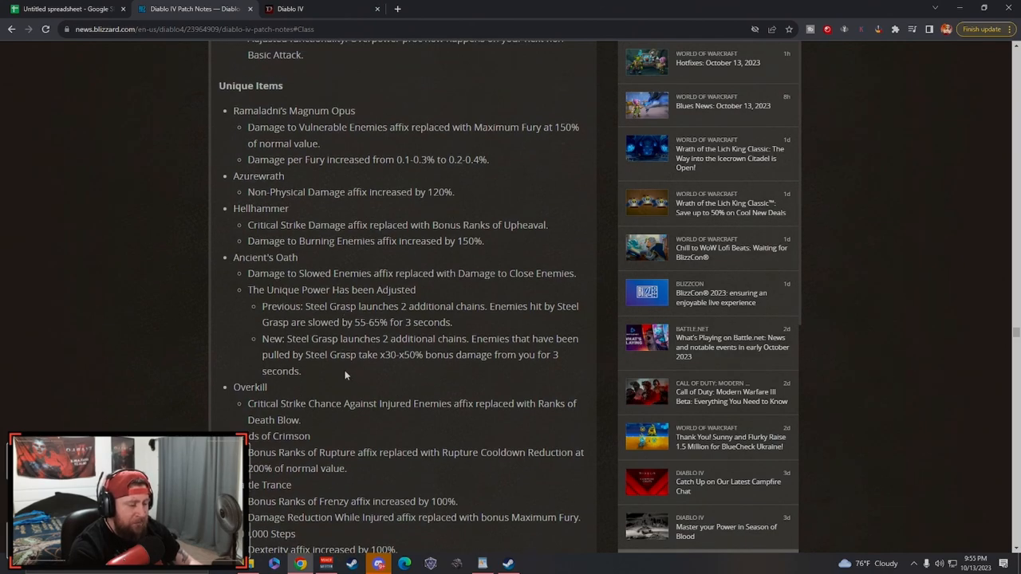
pyautogui.moveTo(370, 367)
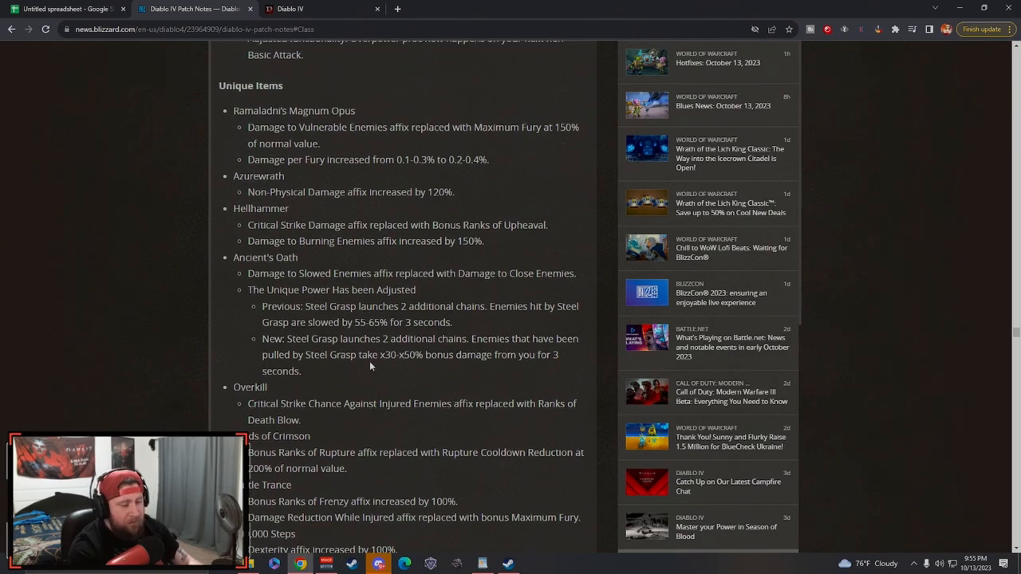
pyautogui.moveTo(220, 86); pyautogui.dragTo(370, 365)
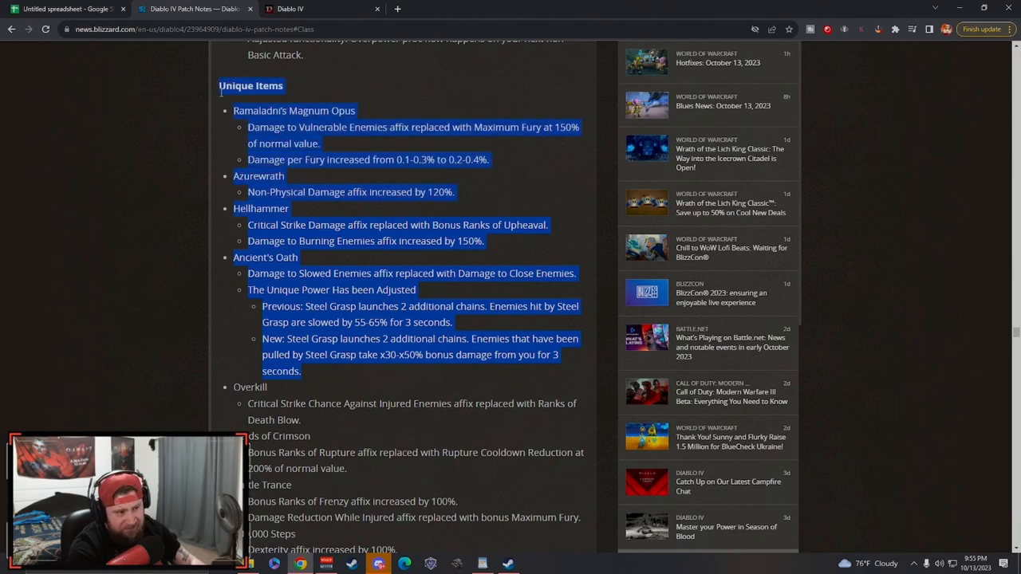
pyautogui.click(323, 284)
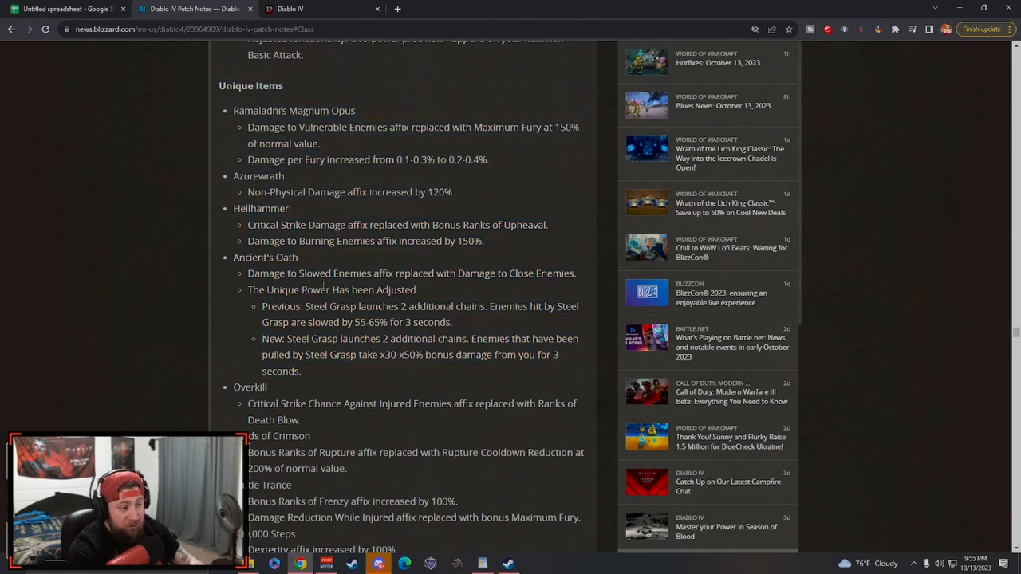
pyautogui.scroll(-3)
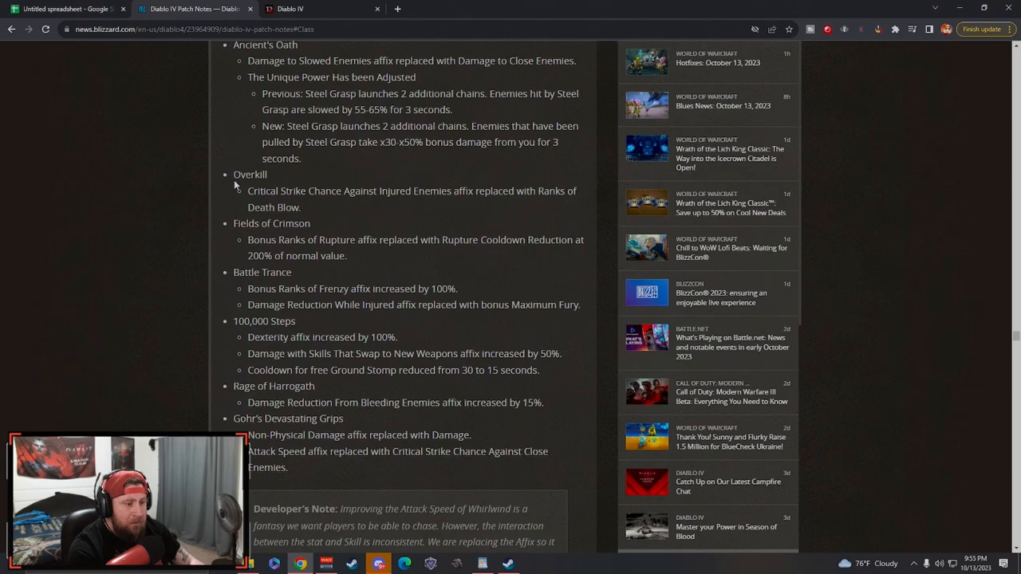
pyautogui.moveTo(399, 221)
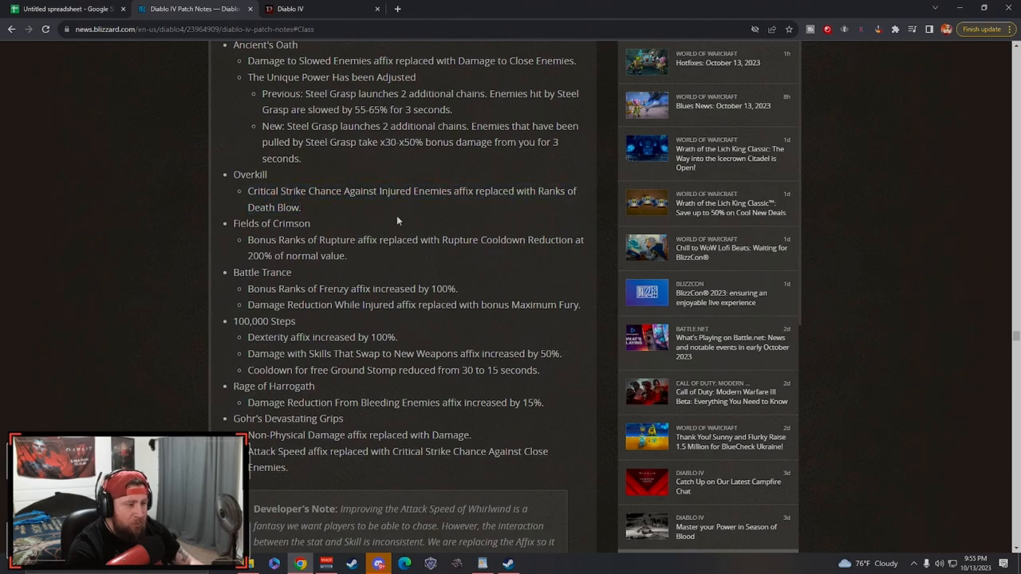
pyautogui.moveTo(319, 235)
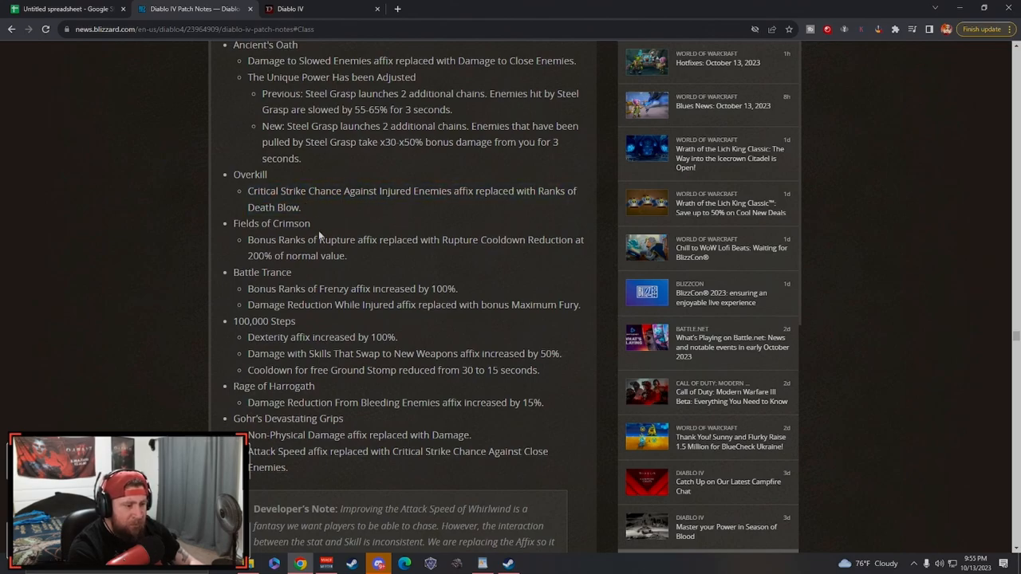
pyautogui.moveTo(249, 239); pyautogui.dragTo(347, 255)
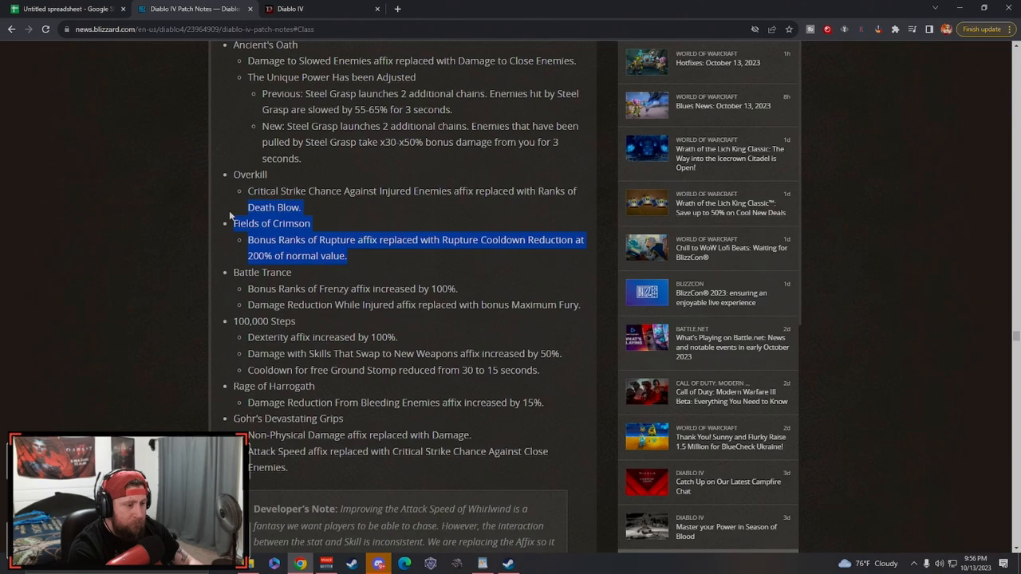
# - Highlight the Rage of Harrogath lines and scroll on past Gohr's Devastating Grips to the Druid header
pyautogui.scroll(-3)
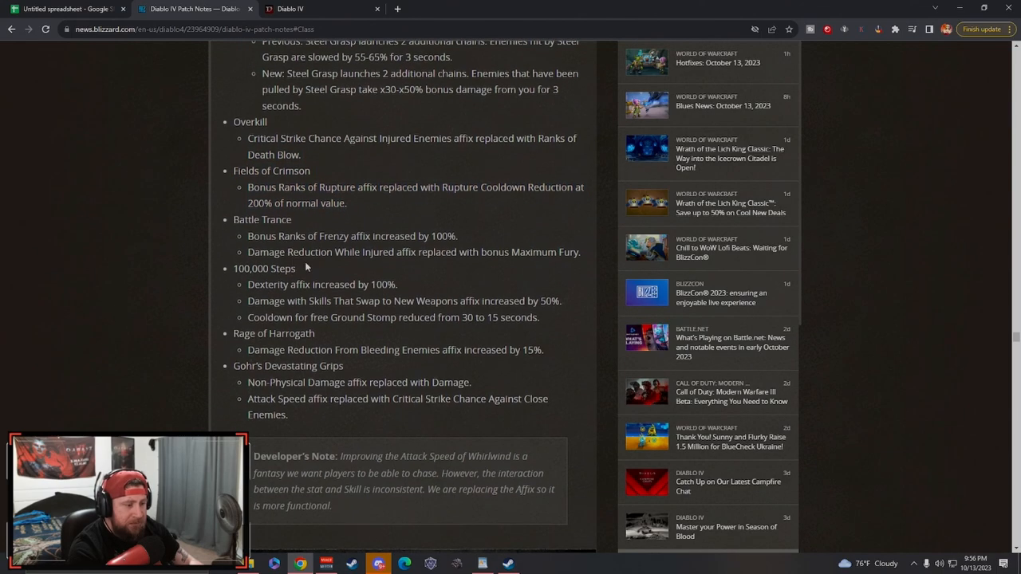
pyautogui.moveTo(249, 237); pyautogui.dragTo(577, 252)
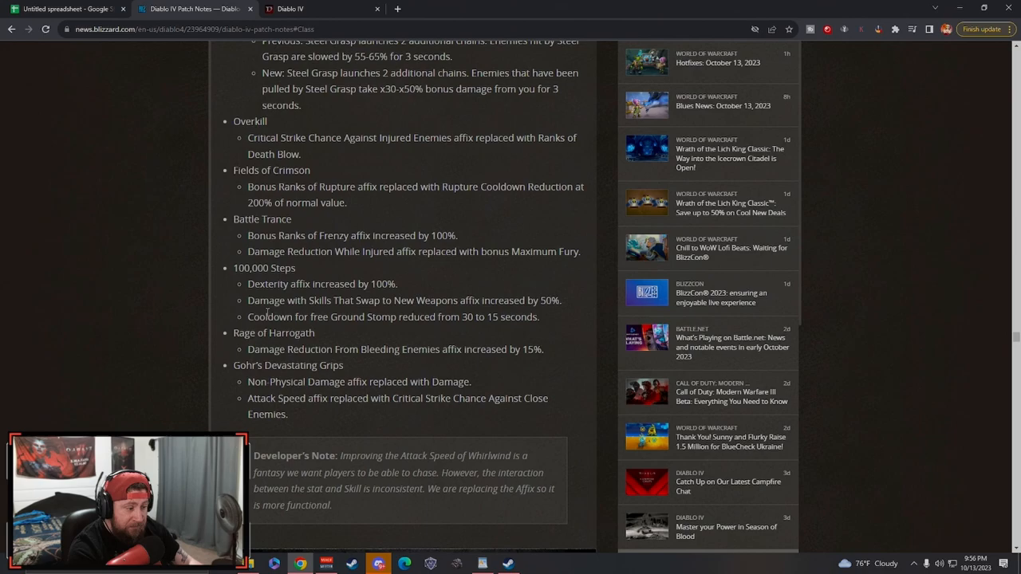
pyautogui.moveTo(271, 300); pyautogui.dragTo(562, 300)
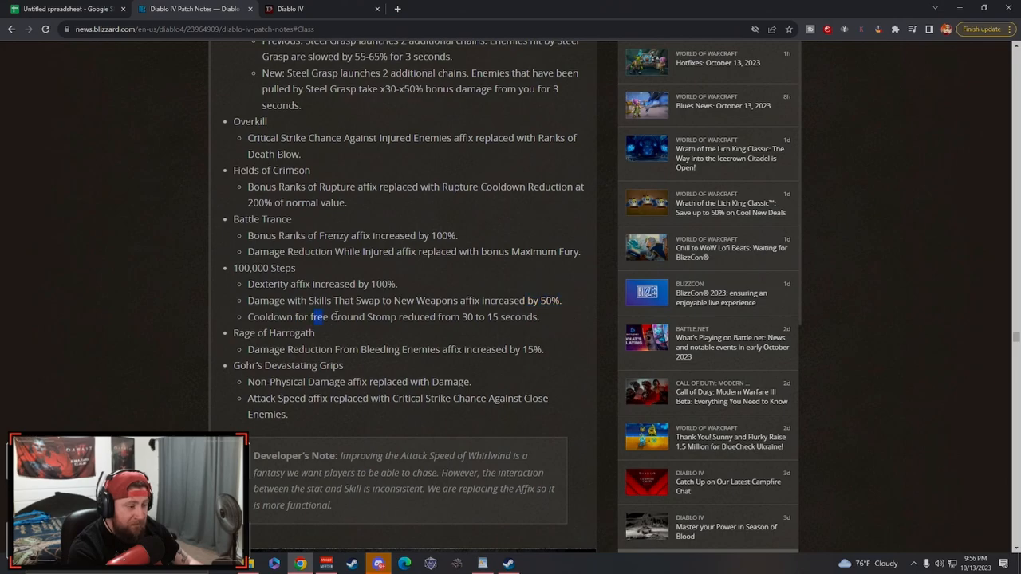
pyautogui.moveTo(311, 316); pyautogui.dragTo(540, 316)
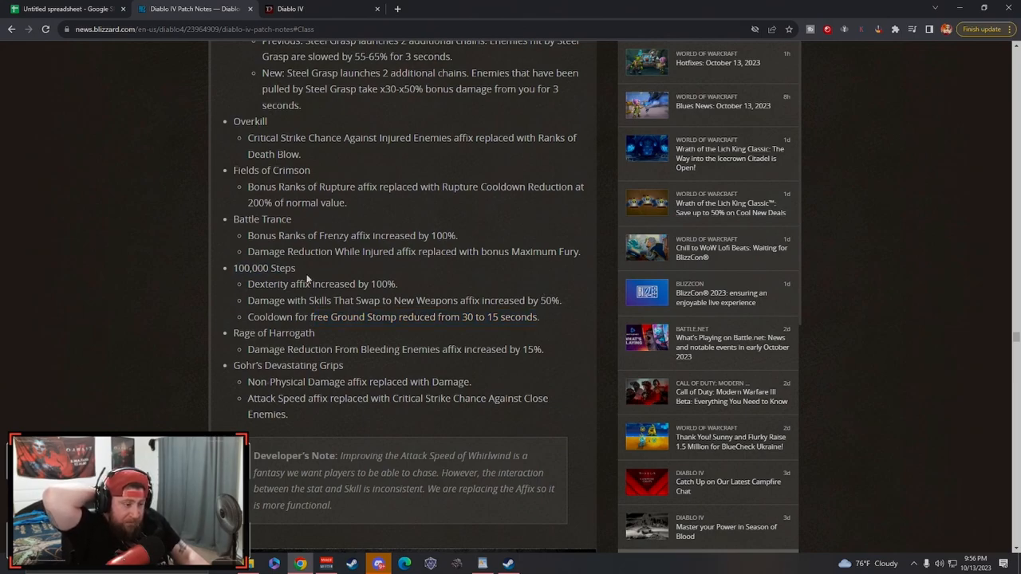
pyautogui.moveTo(297, 268)
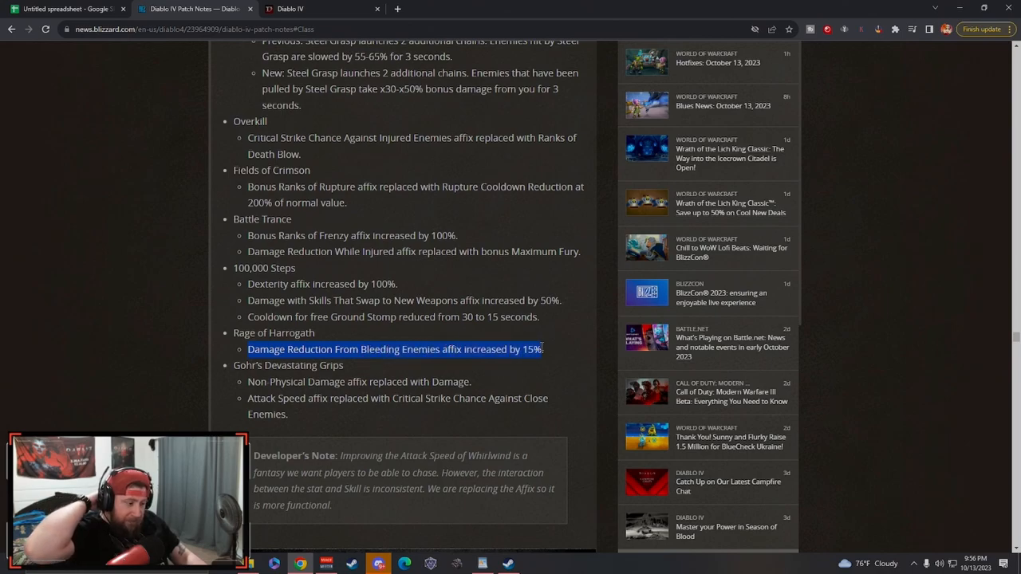
pyautogui.click(556, 348)
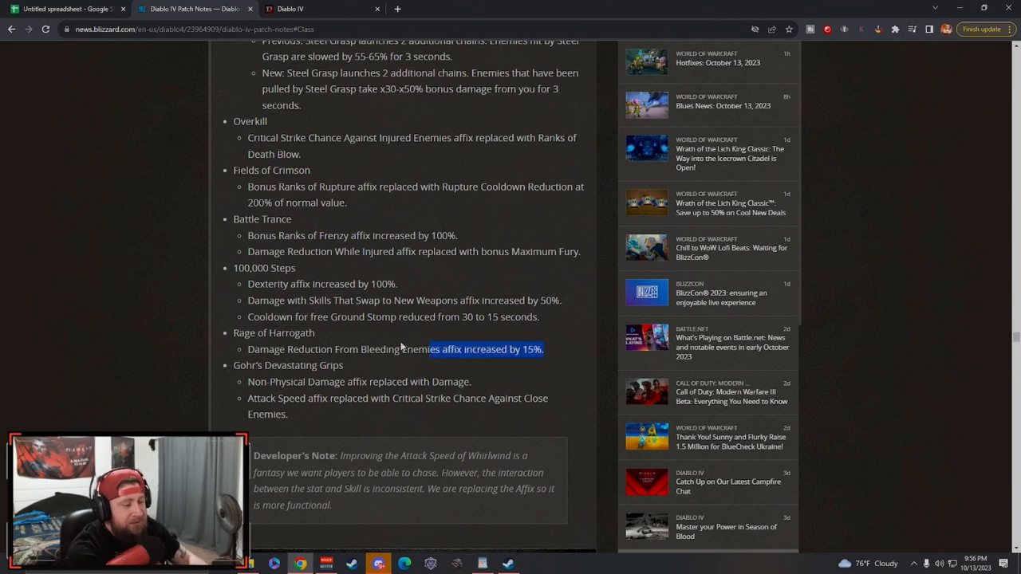
pyautogui.scroll(-3)
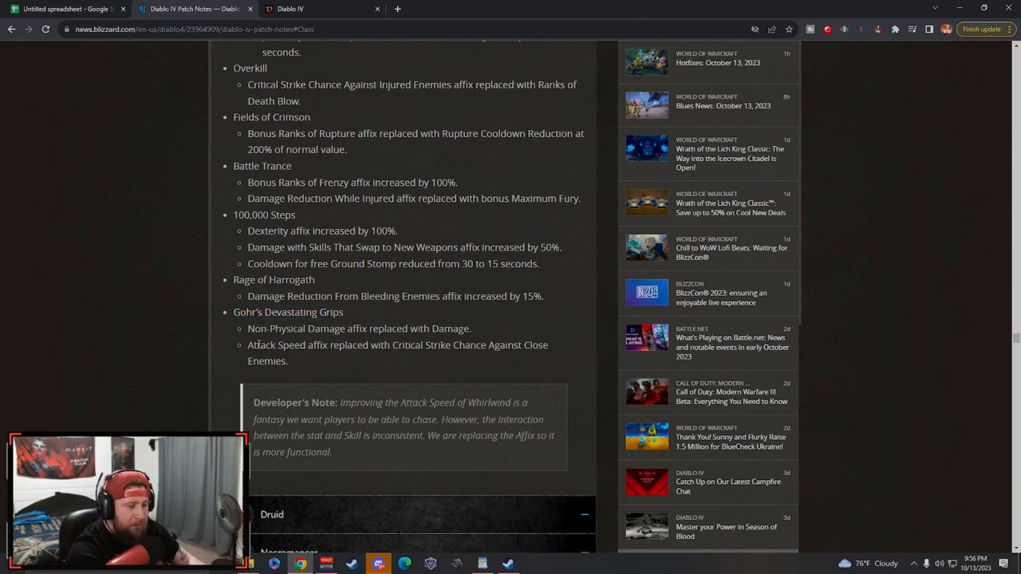
pyautogui.scroll(-3)
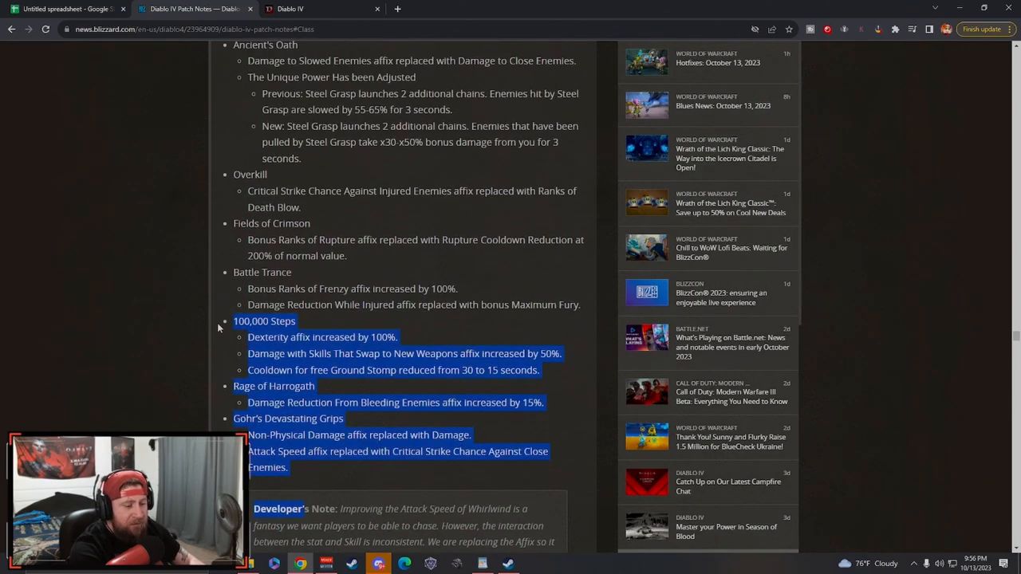
# - Review the Barbarian skill lines with a highlight, clear it, and scroll on to the Paragon changes
pyautogui.scroll(-3)
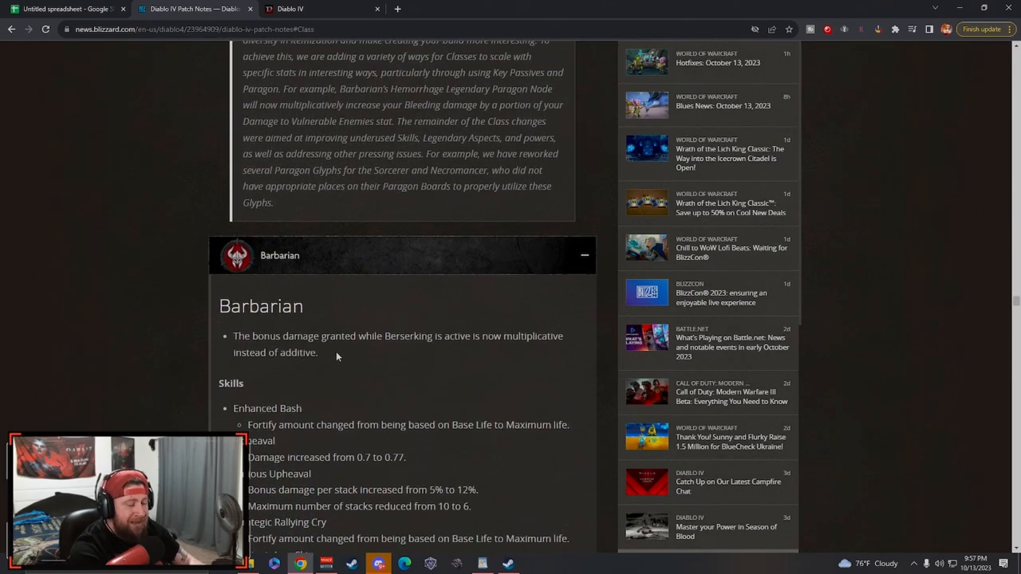
pyautogui.scroll(-3)
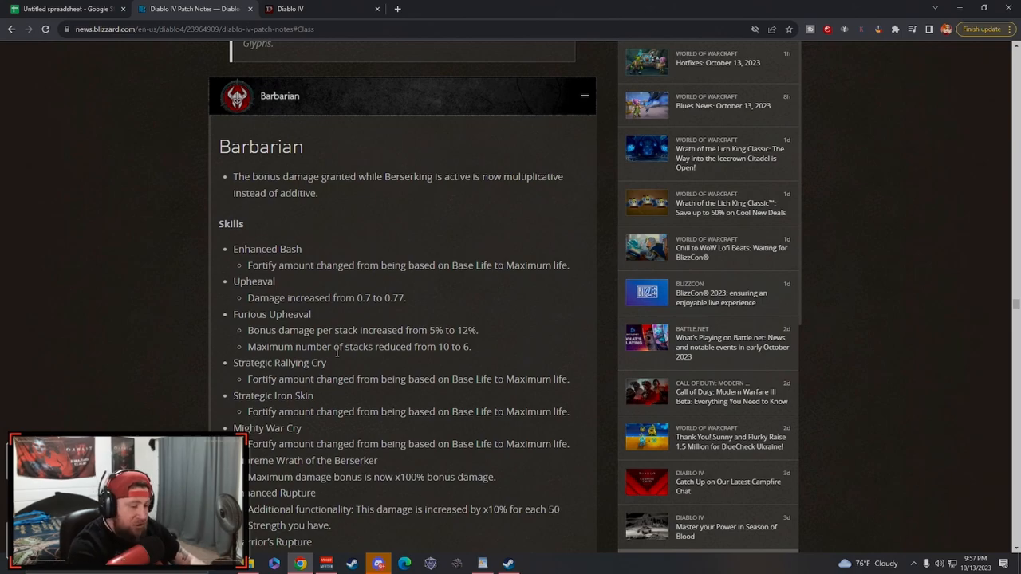
pyautogui.moveTo(389, 263)
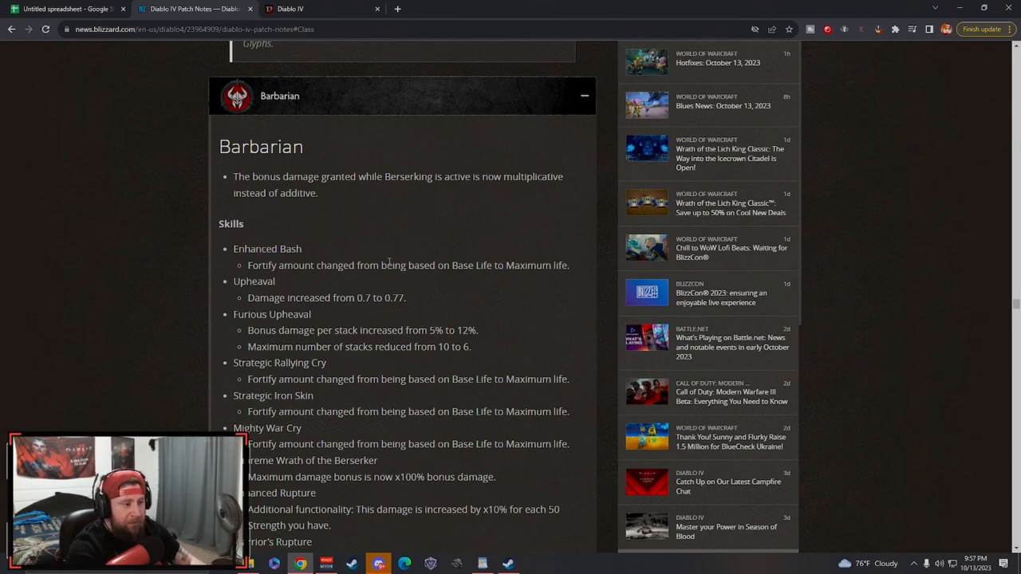
pyautogui.moveTo(351, 204)
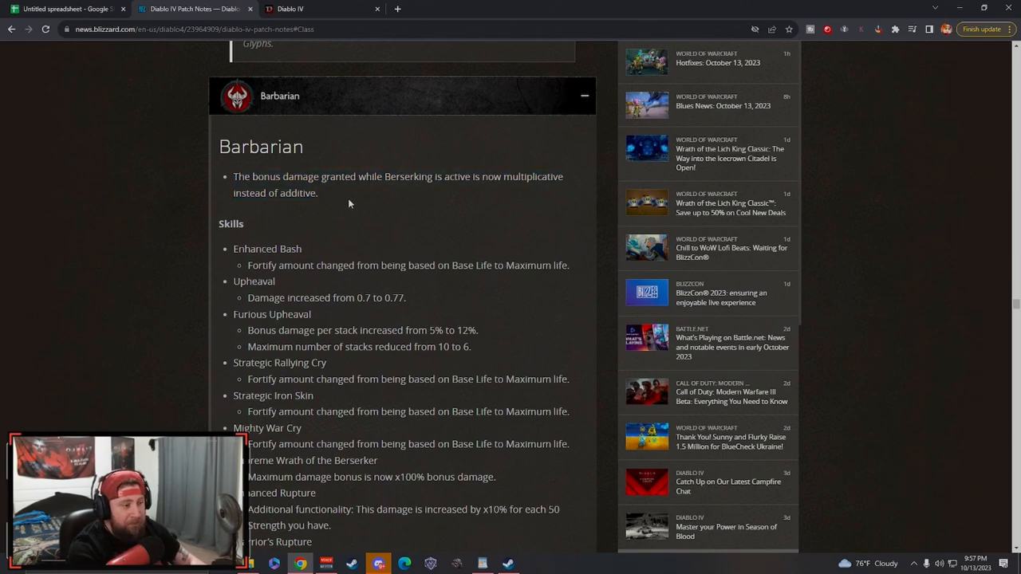
pyautogui.moveTo(383, 175); pyautogui.dragTo(242, 224)
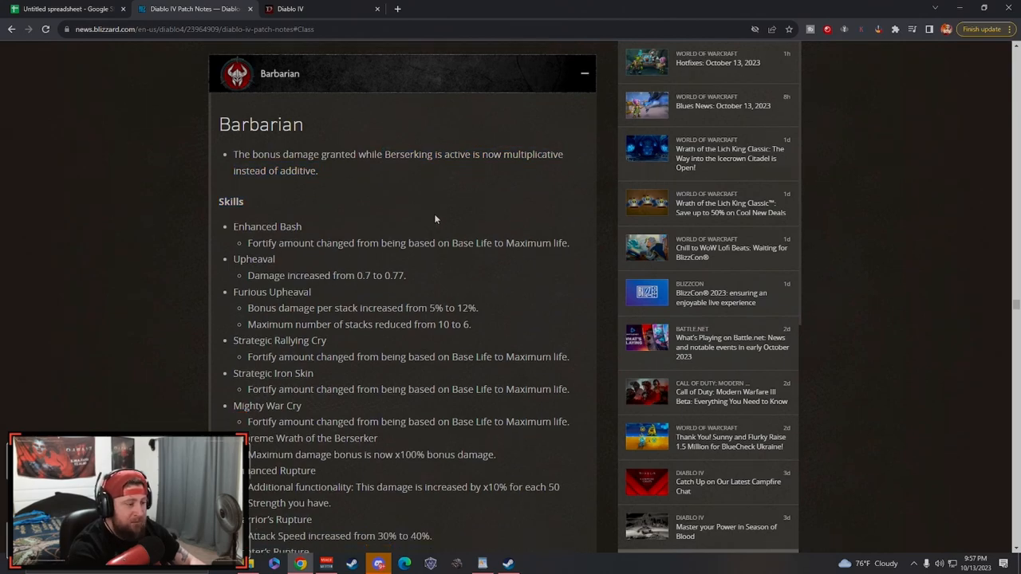
pyautogui.scroll(-3)
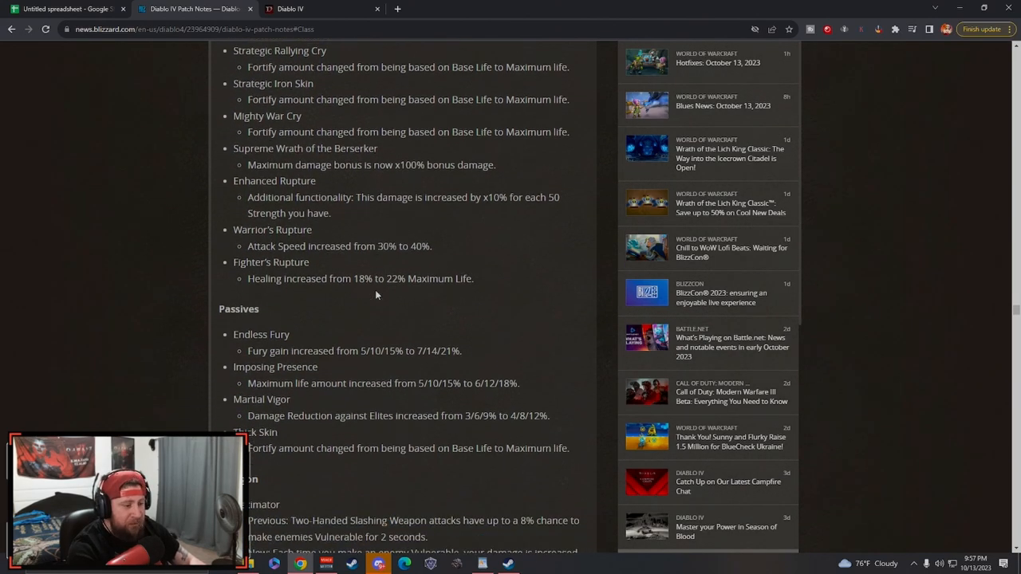
pyautogui.scroll(-3)
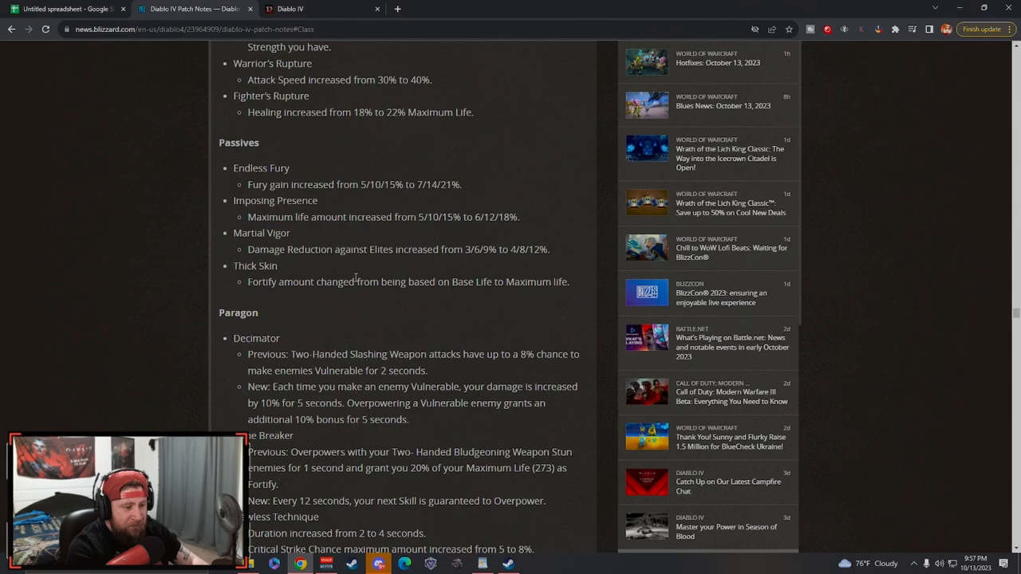
pyautogui.moveTo(296, 163)
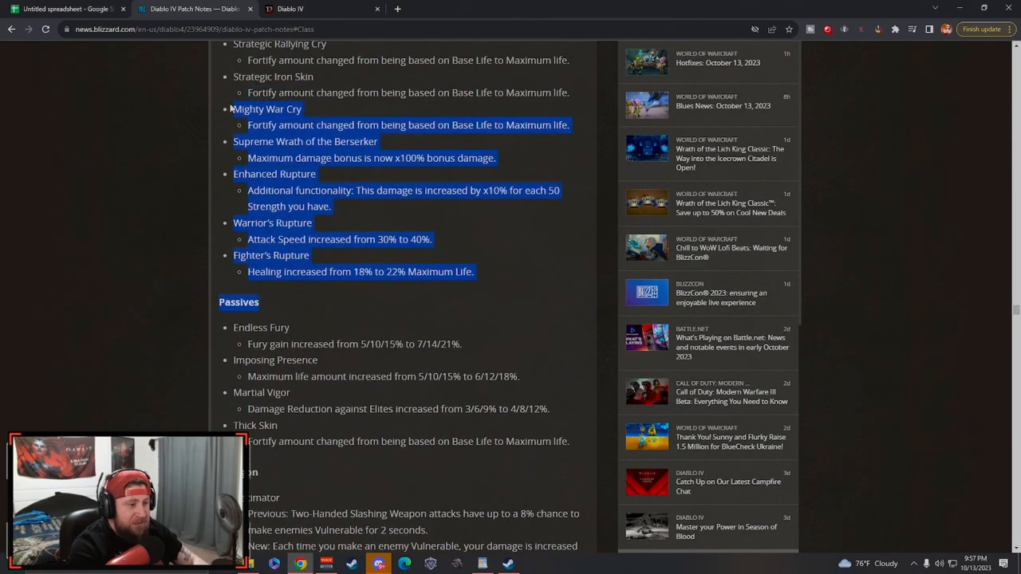
pyautogui.click(425, 268)
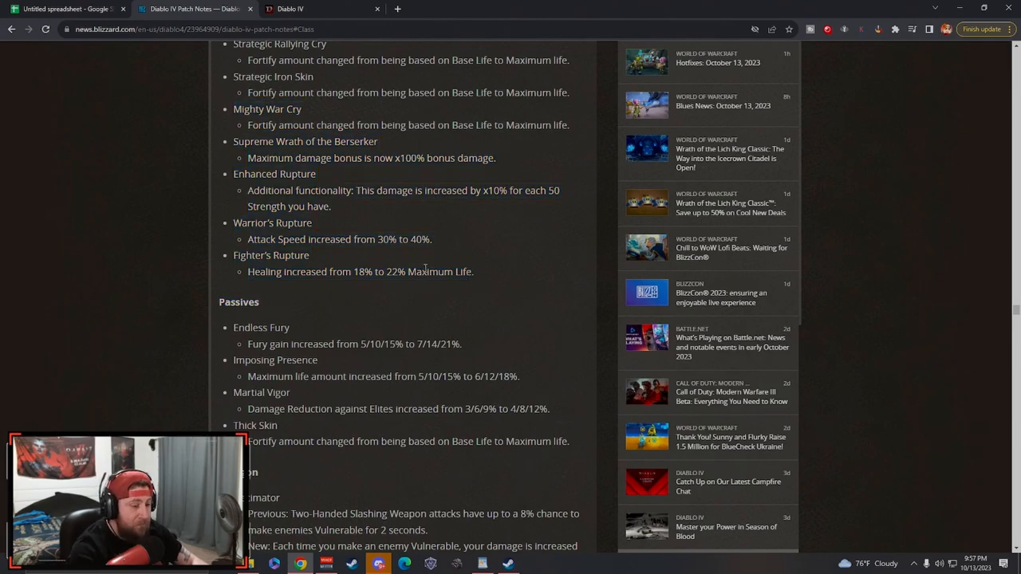
pyautogui.moveTo(492, 284)
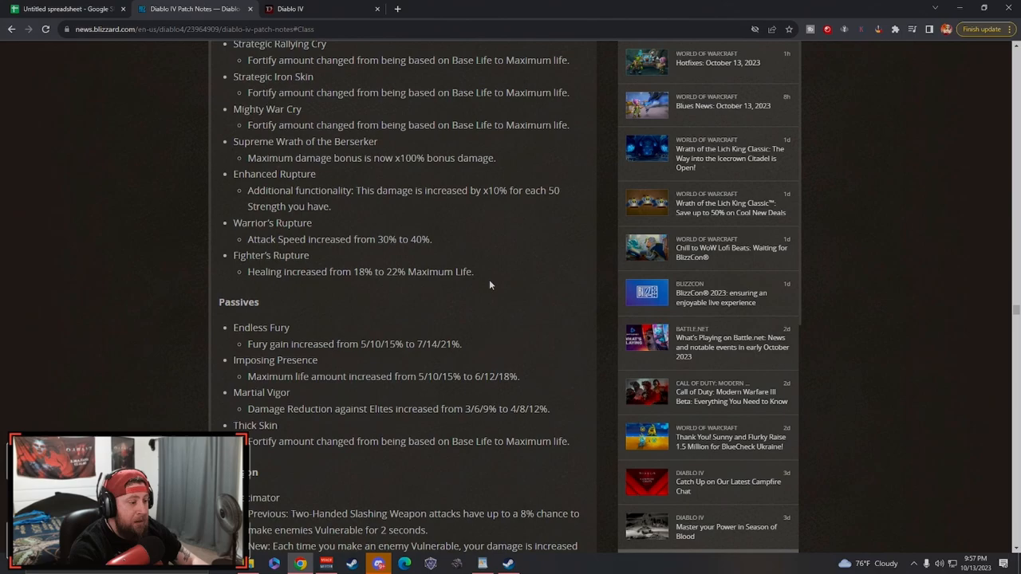
pyautogui.scroll(-3)
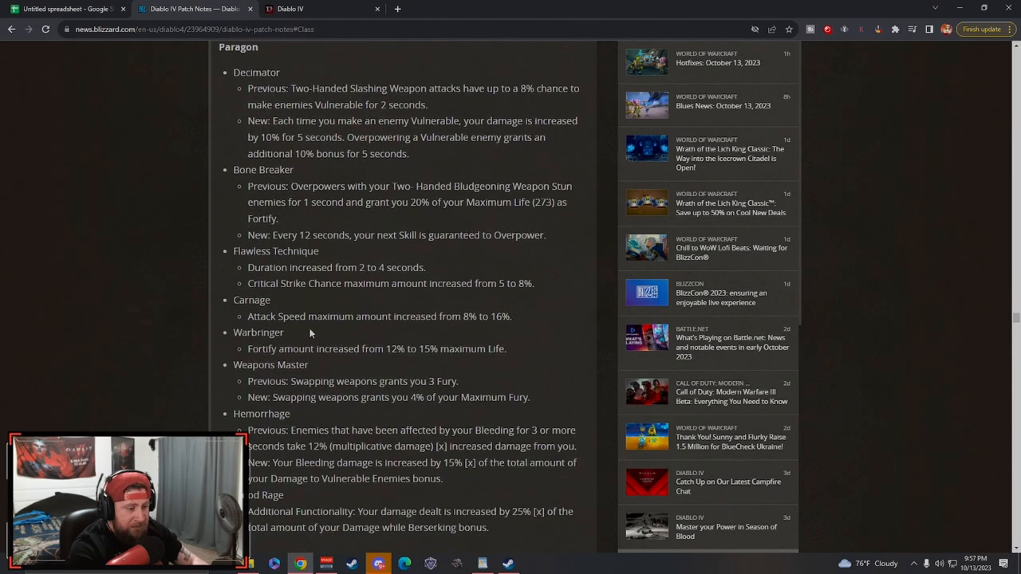
pyautogui.scroll(-3)
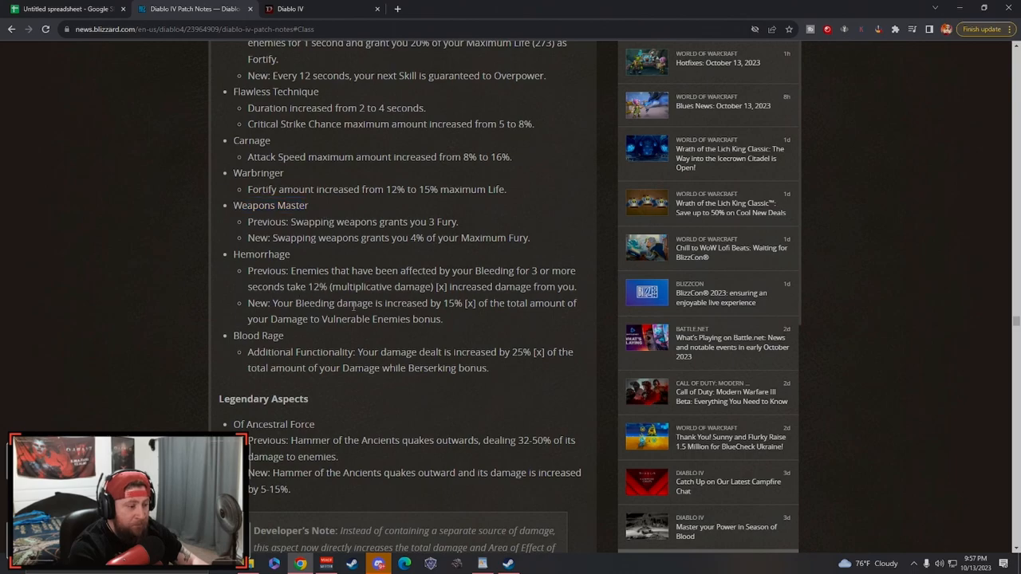
pyautogui.scroll(-3)
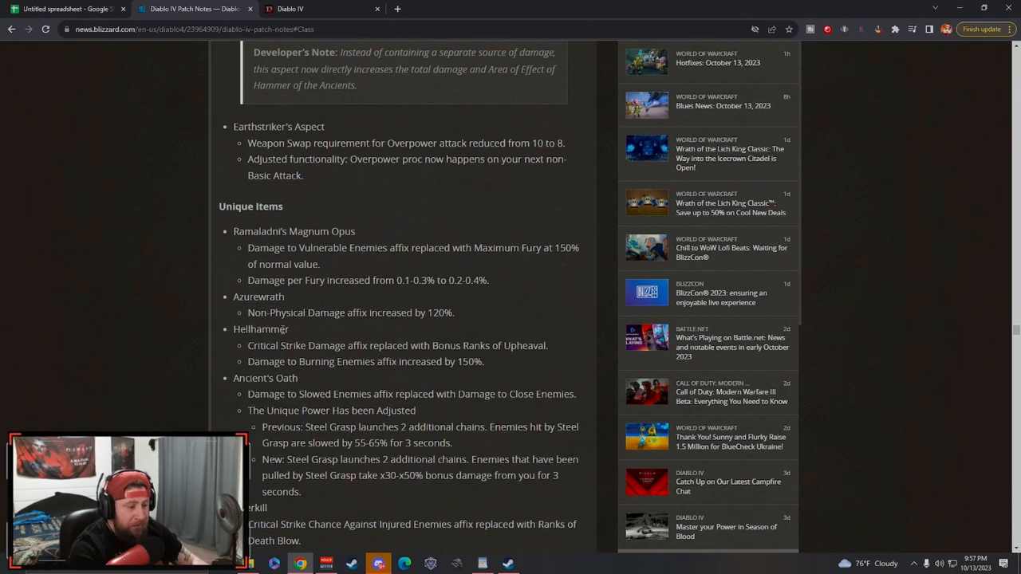
pyautogui.scroll(-3)
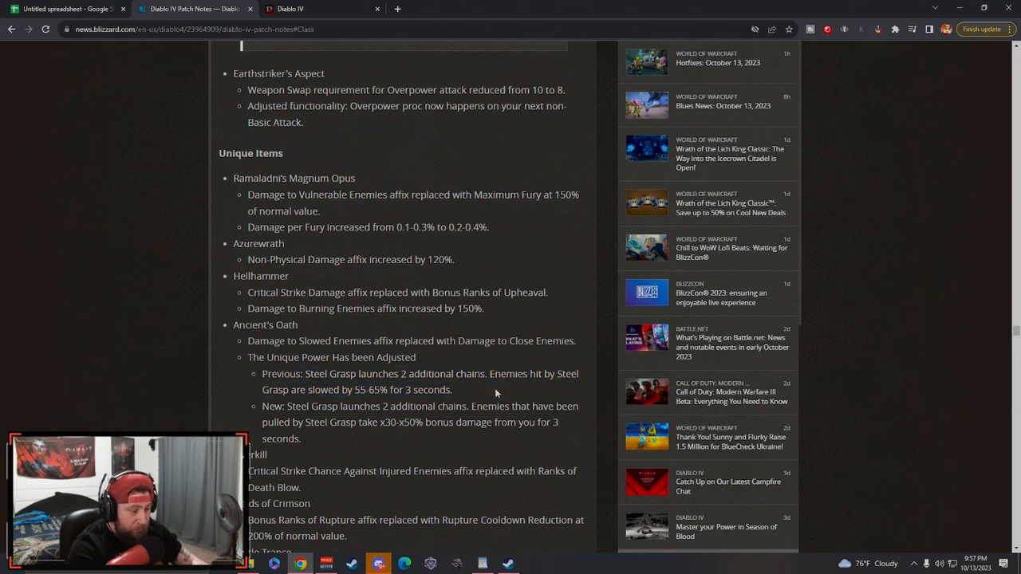
pyautogui.scroll(-3)
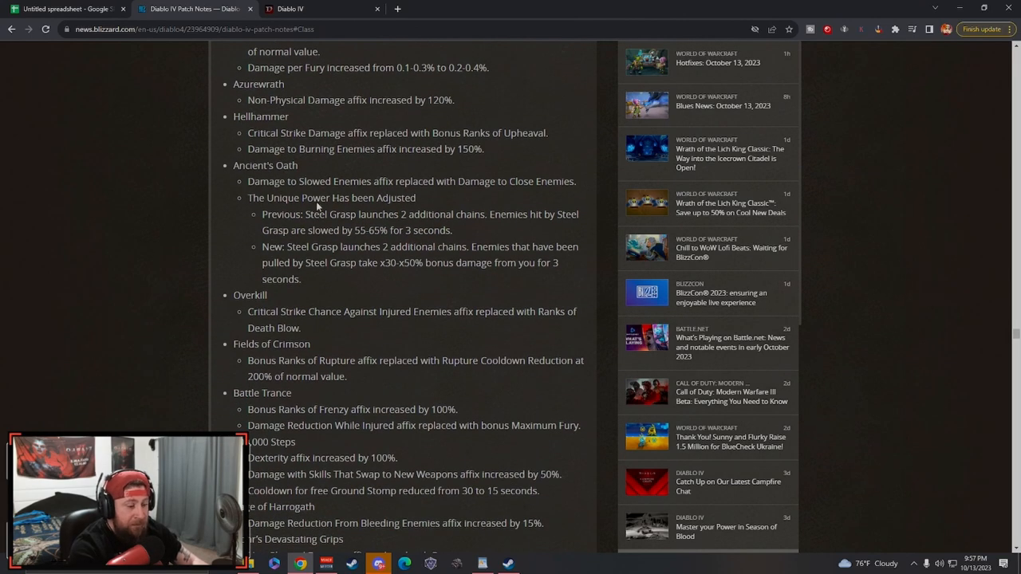
pyautogui.scroll(-3)
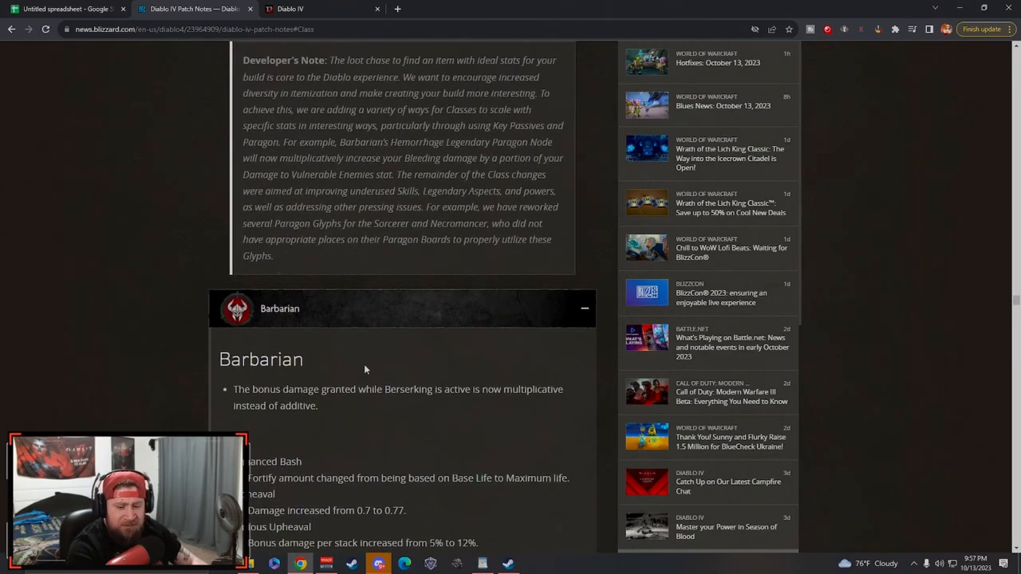
pyautogui.scroll(-3)
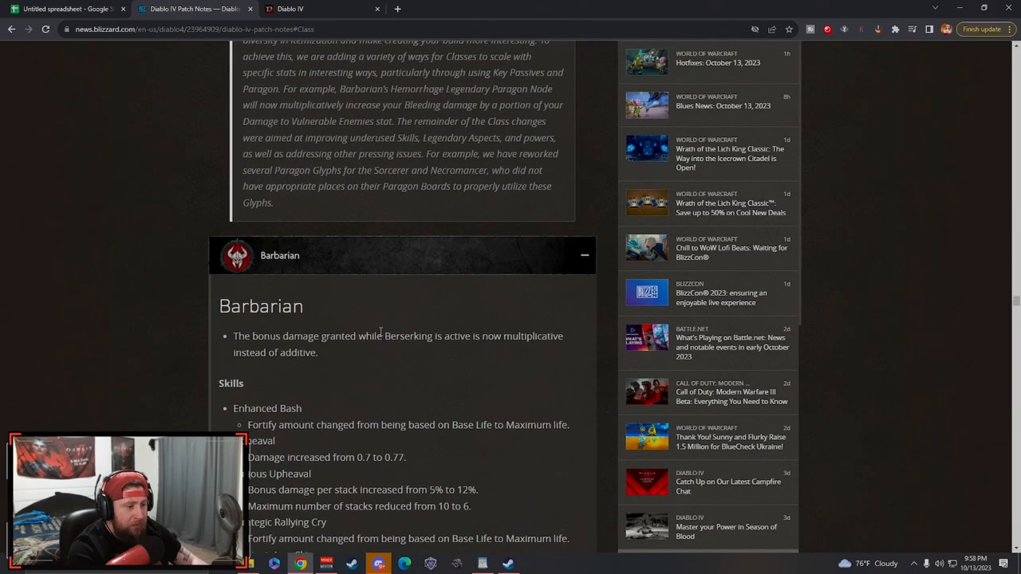
pyautogui.scroll(-3)
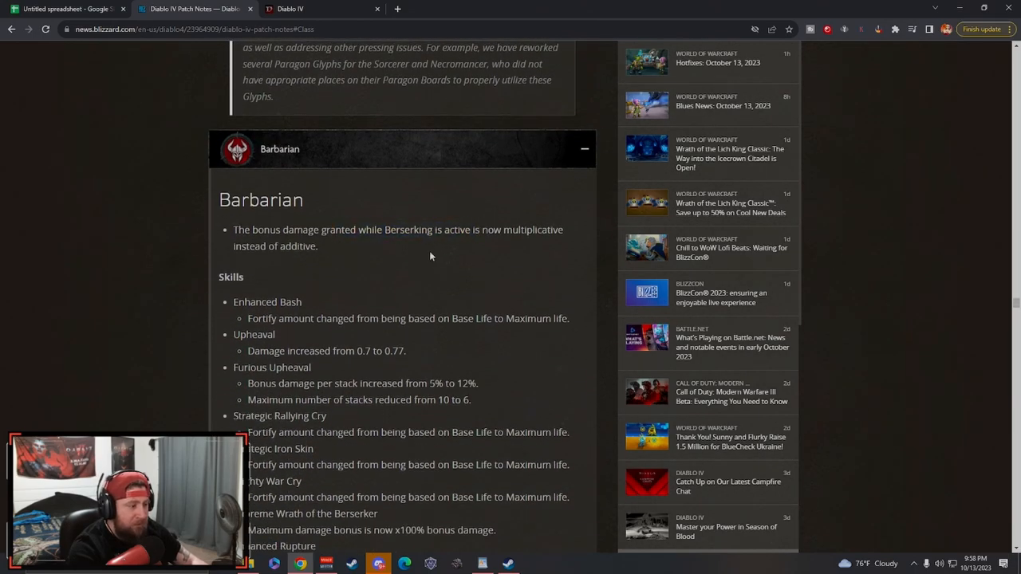
pyautogui.moveTo(328, 230); pyautogui.dragTo(478, 230)
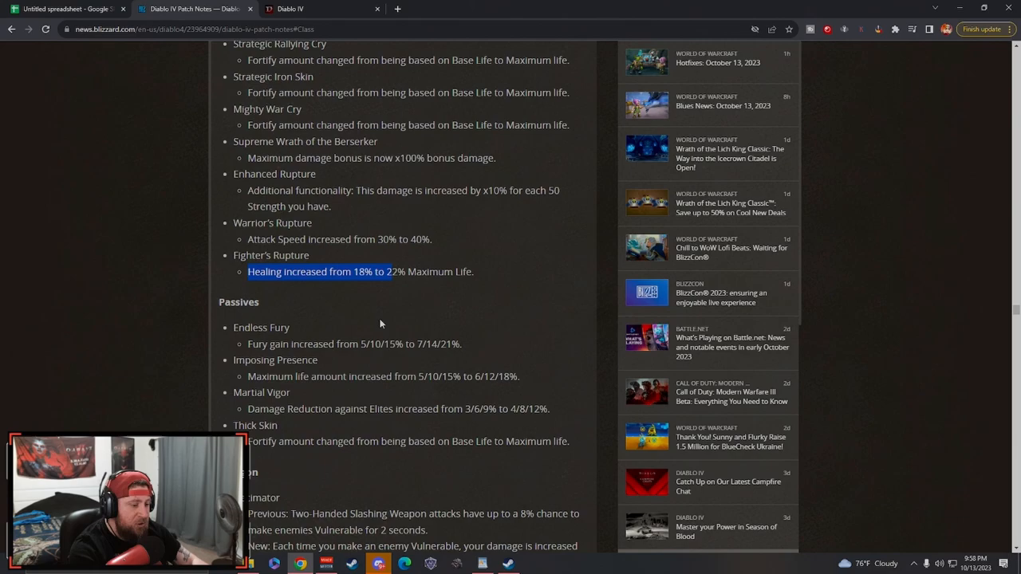
pyautogui.scroll(-3)
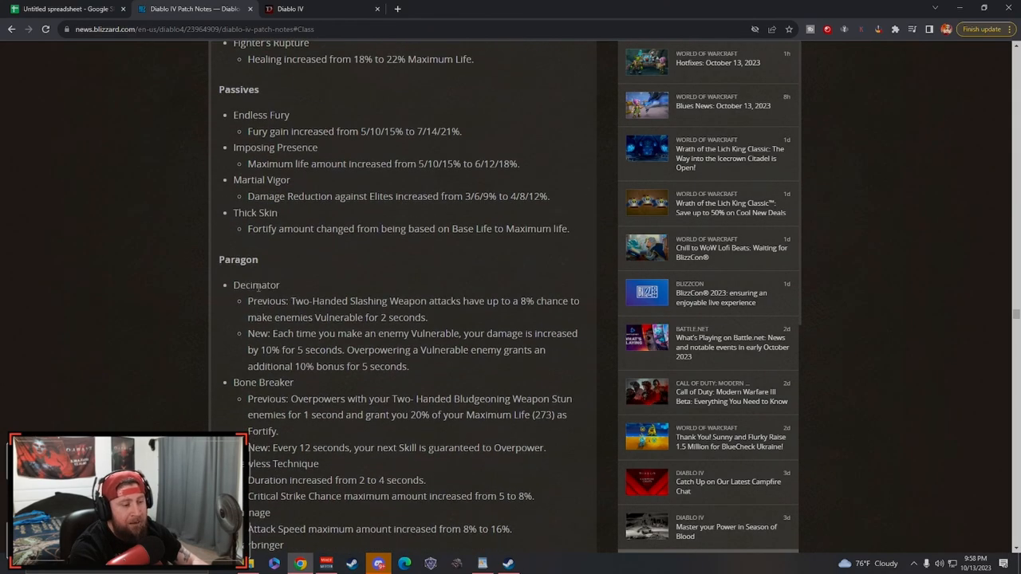
pyautogui.scroll(-3)
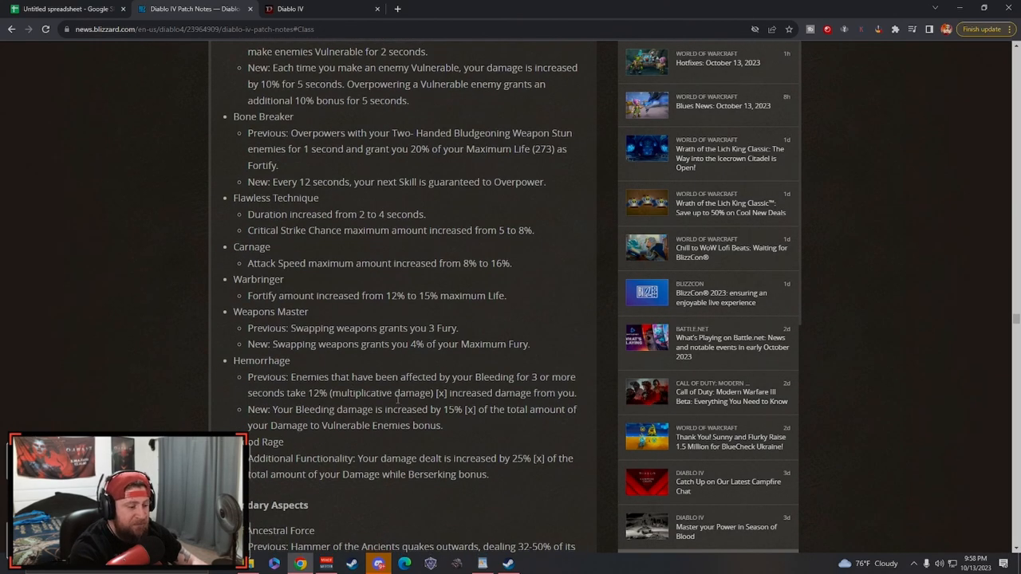
pyautogui.scroll(-3)
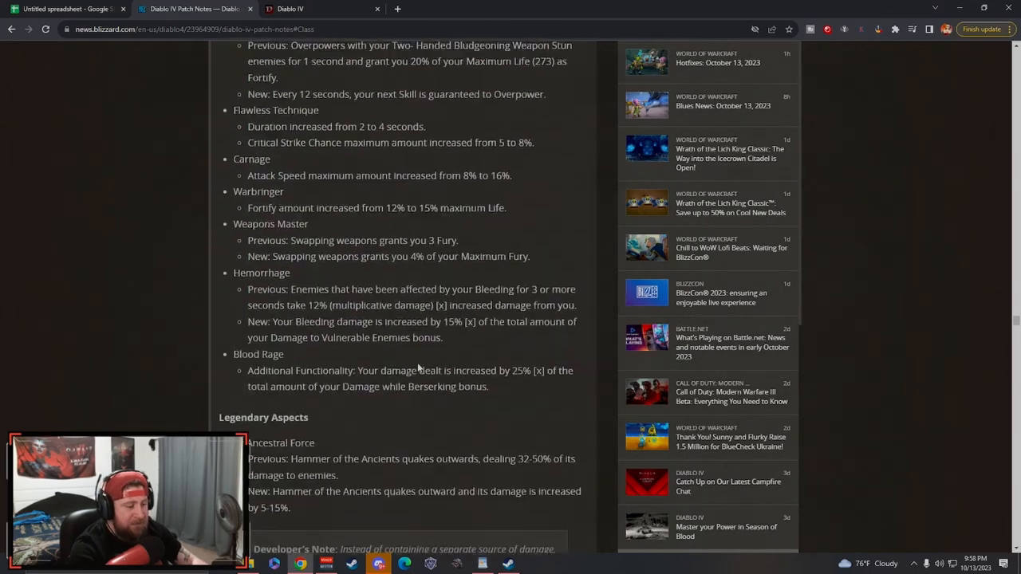
pyautogui.scroll(-3)
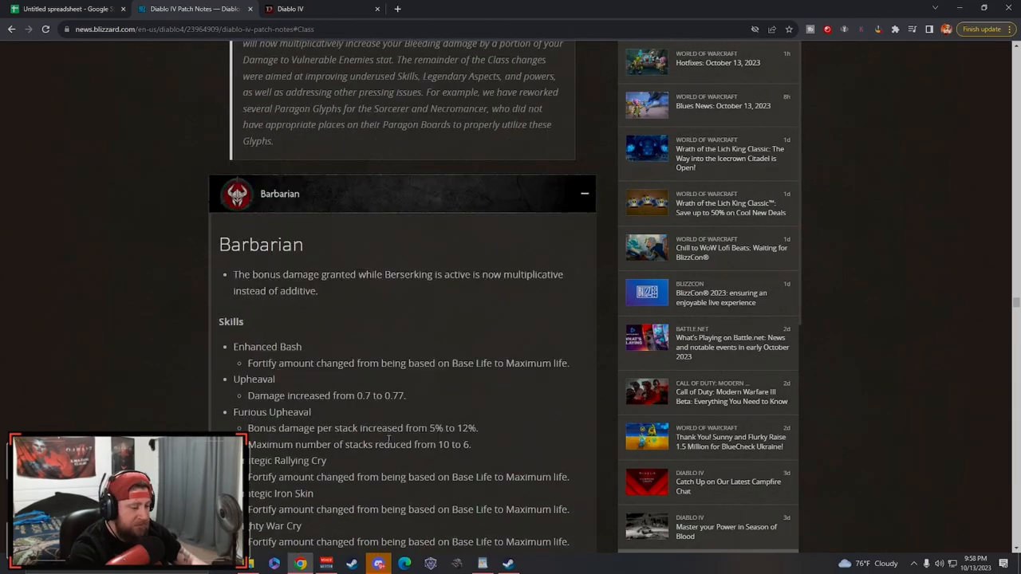
pyautogui.scroll(-3)
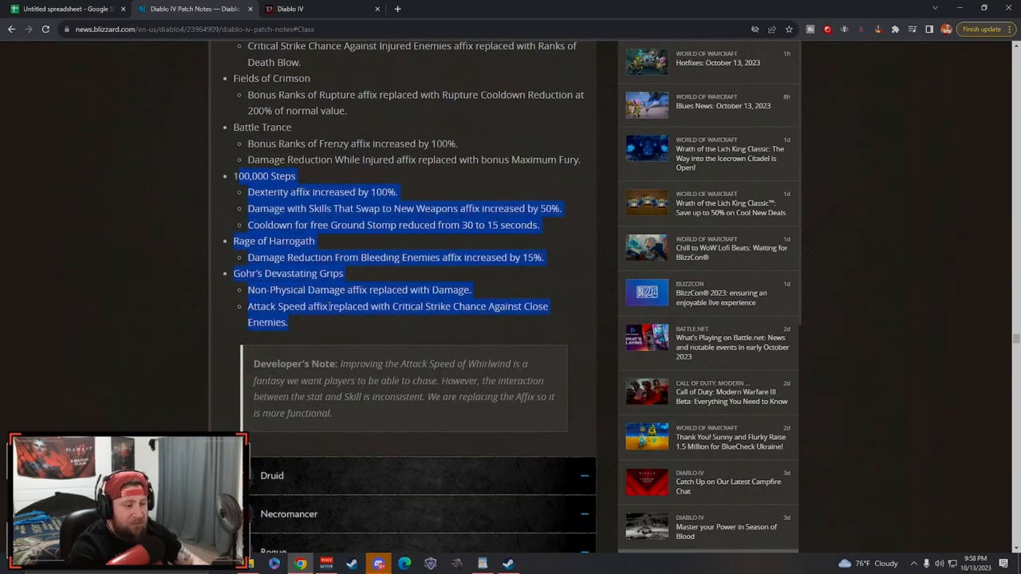
pyautogui.scroll(-3)
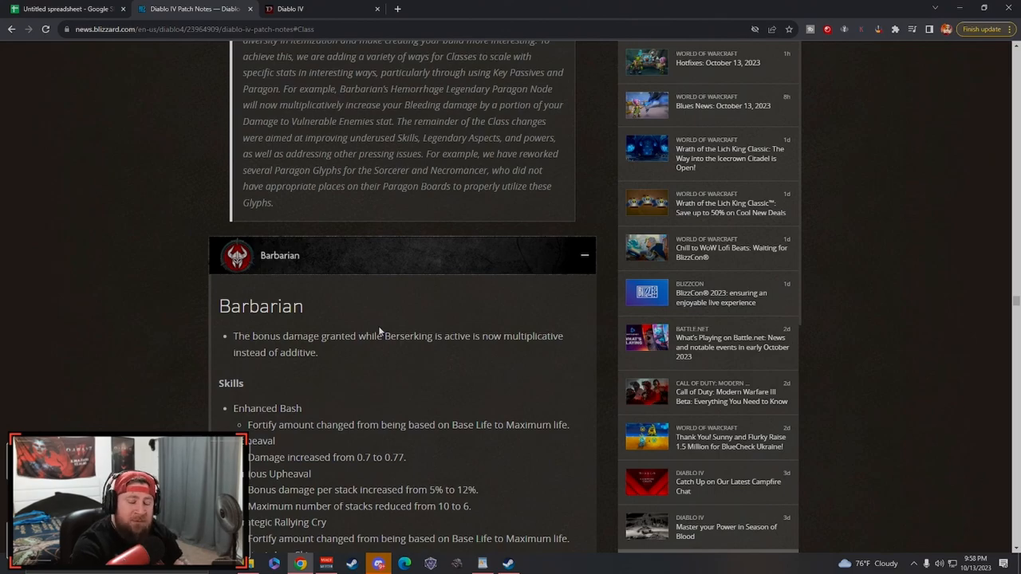
pyautogui.scroll(-3)
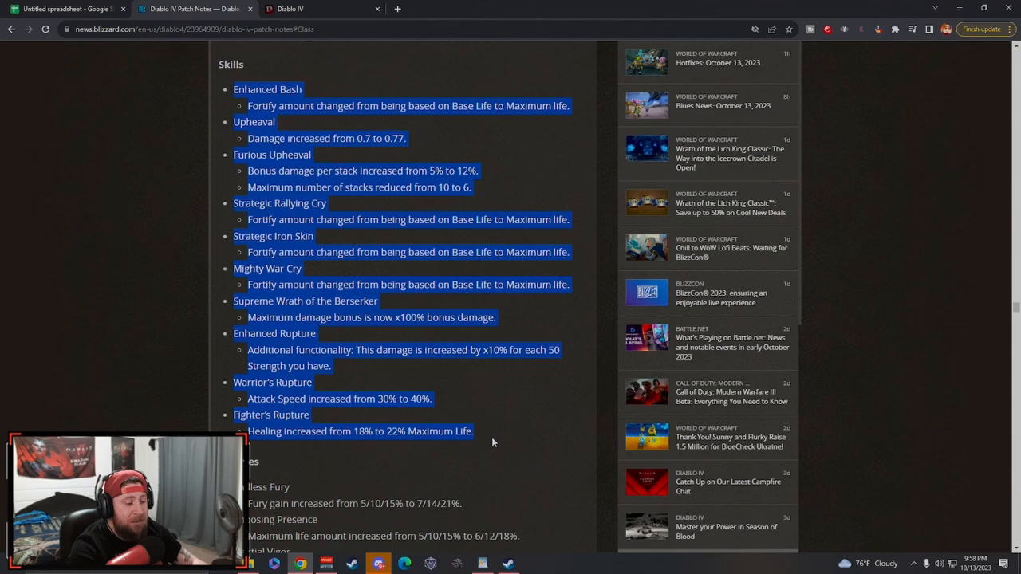
pyautogui.scroll(-3)
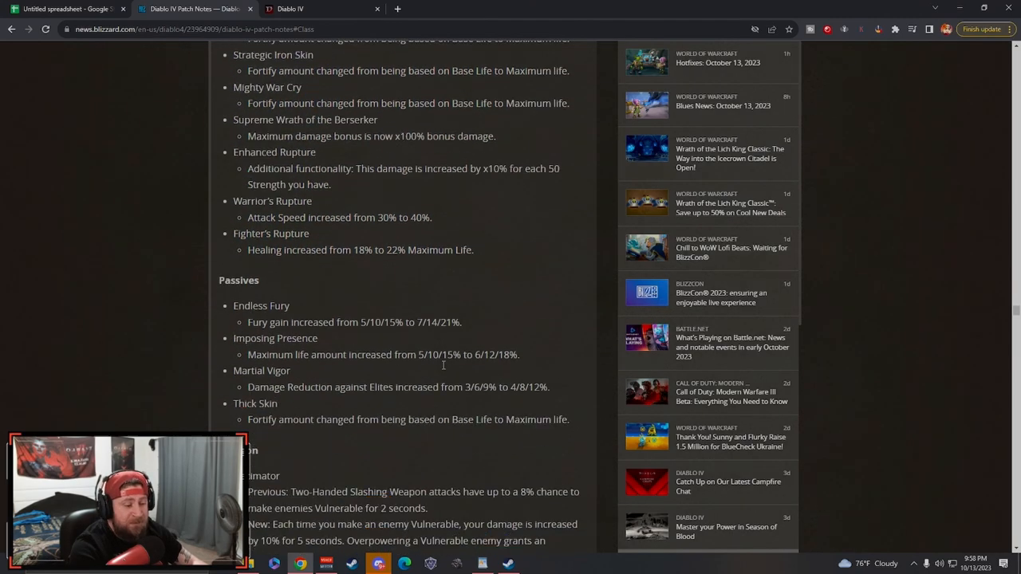
pyautogui.scroll(-3)
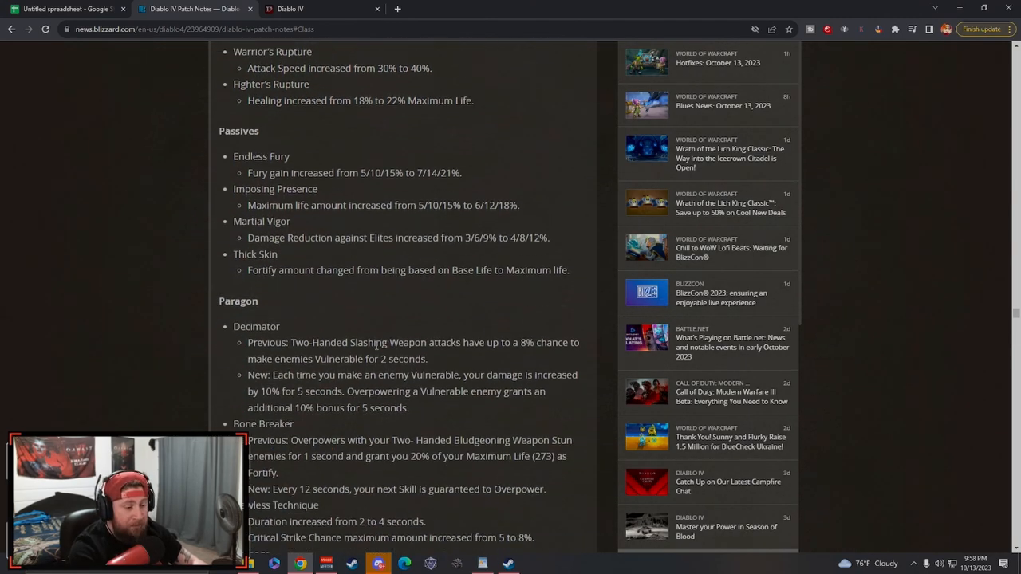
pyautogui.scroll(-3)
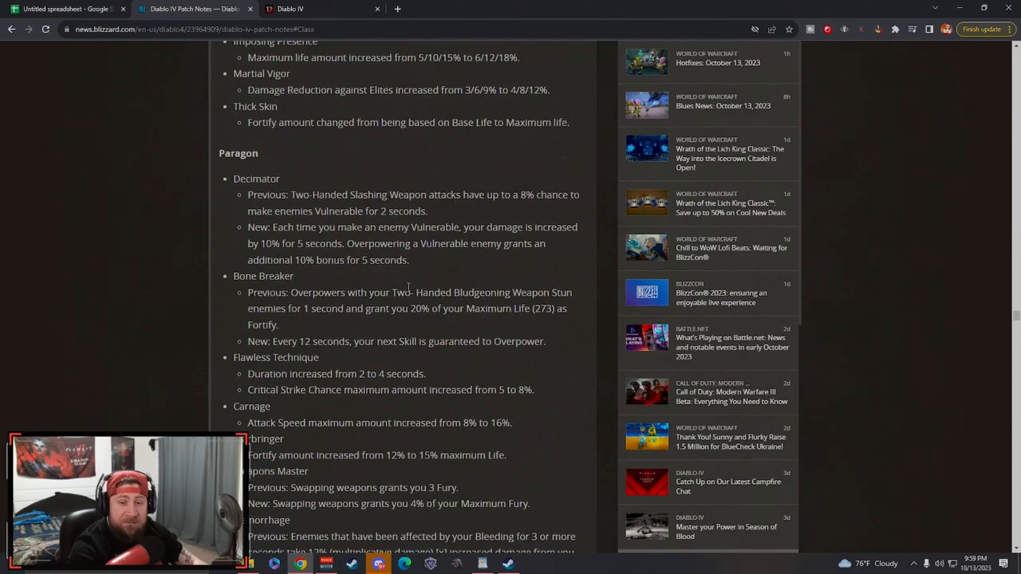